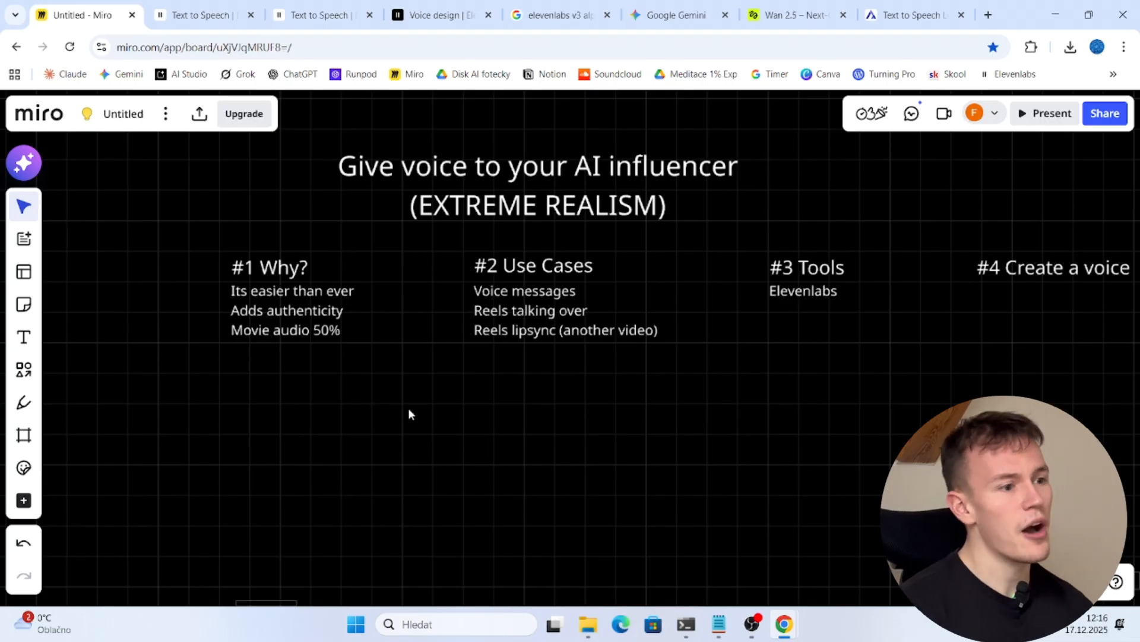
mouse_move(431, 441)
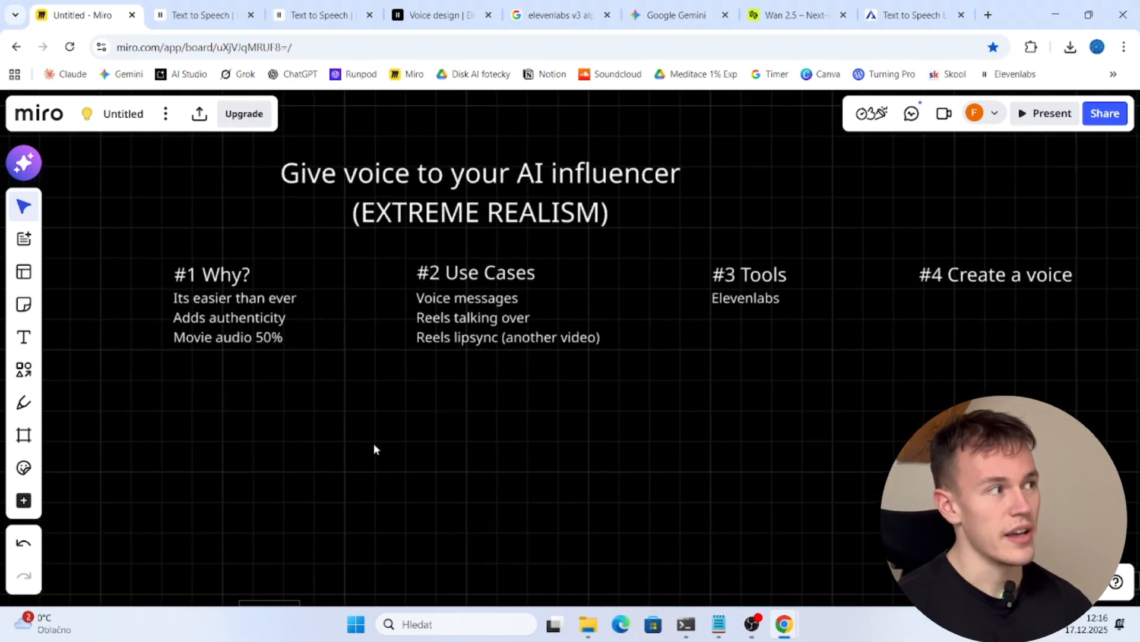
mouse_move(392, 444)
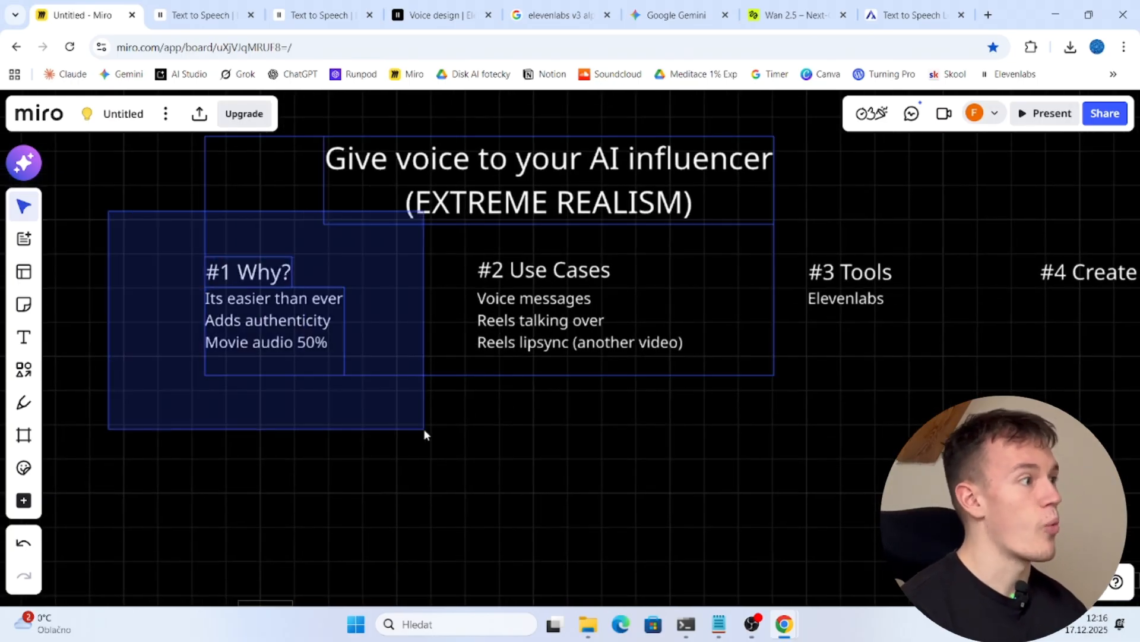
Step: Work on the presentation board and select the Use Cases bullet list
click(329, 528)
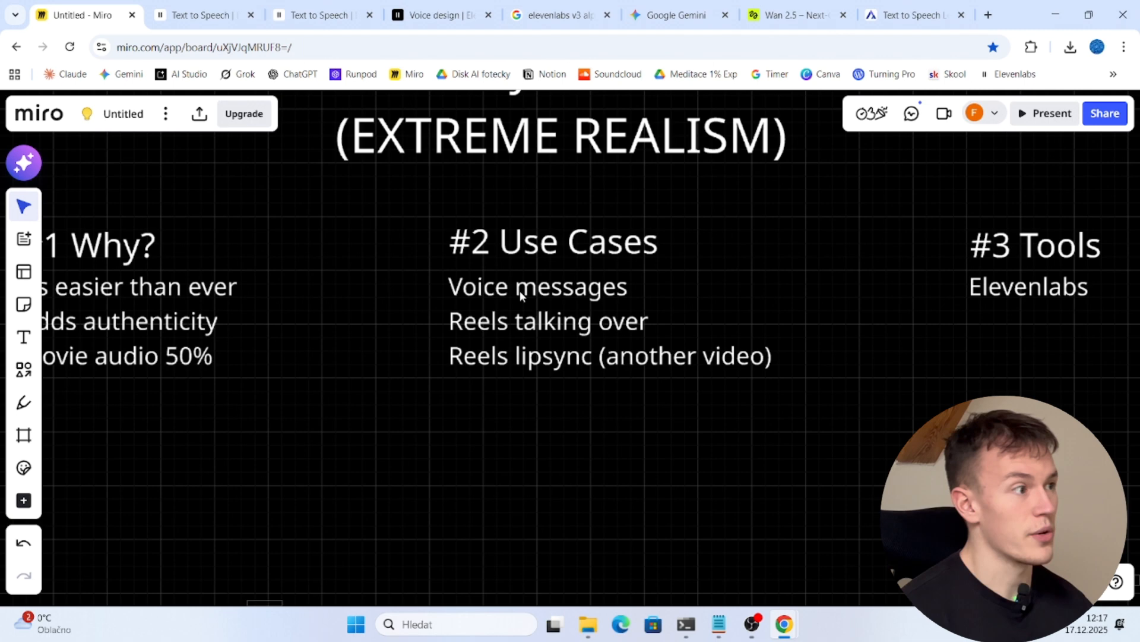
mouse_move(597, 326)
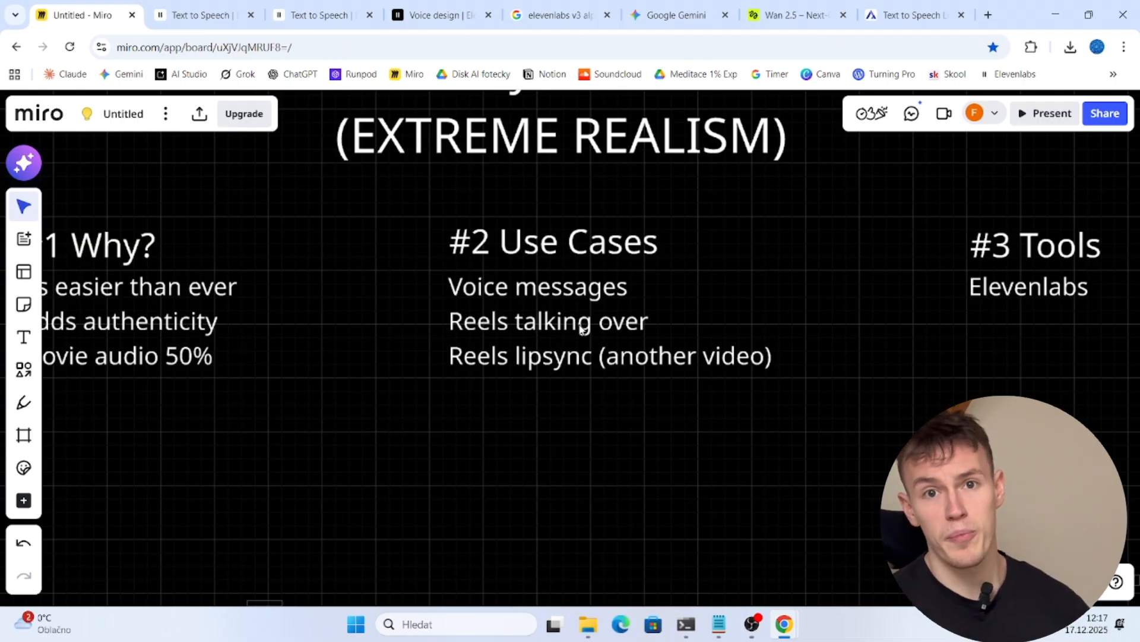
click(547, 321)
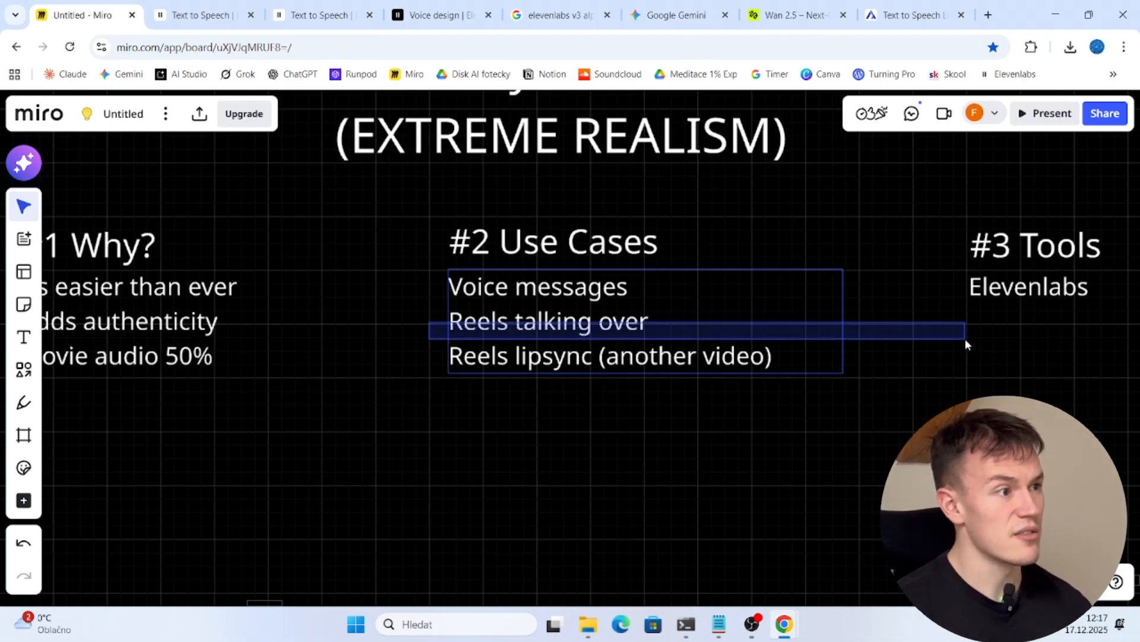
click(866, 443)
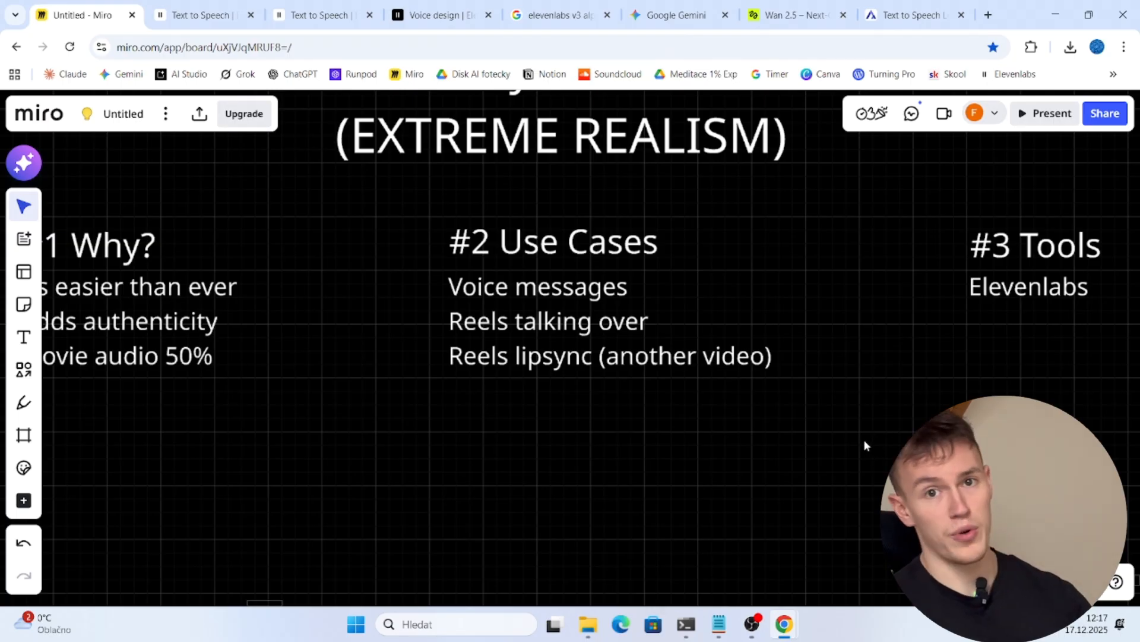
click(611, 356)
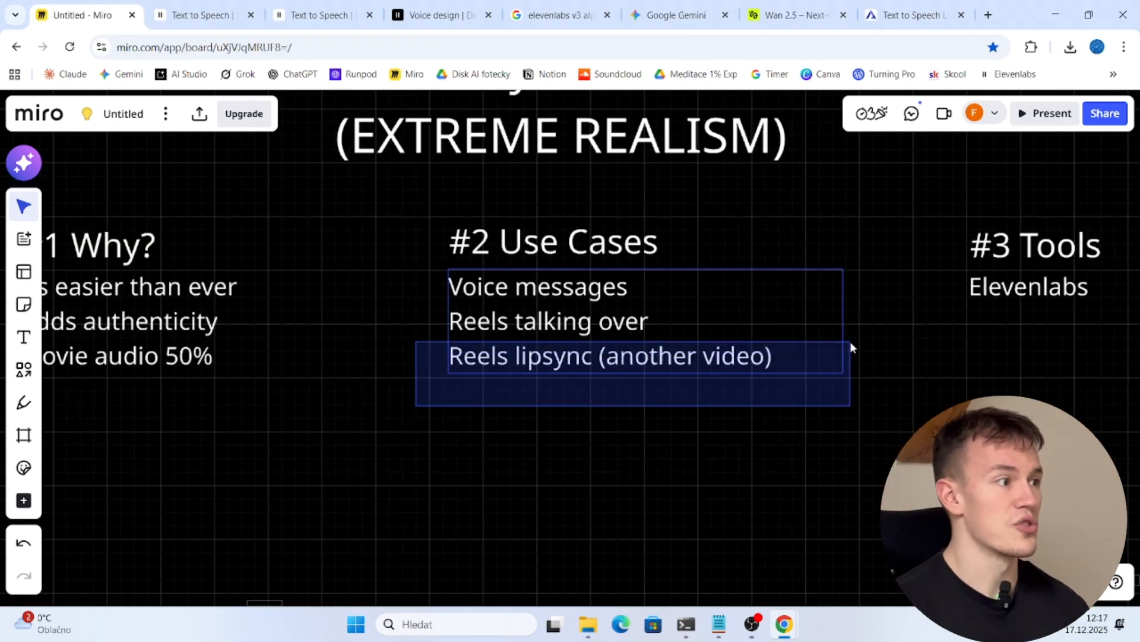
click(791, 420)
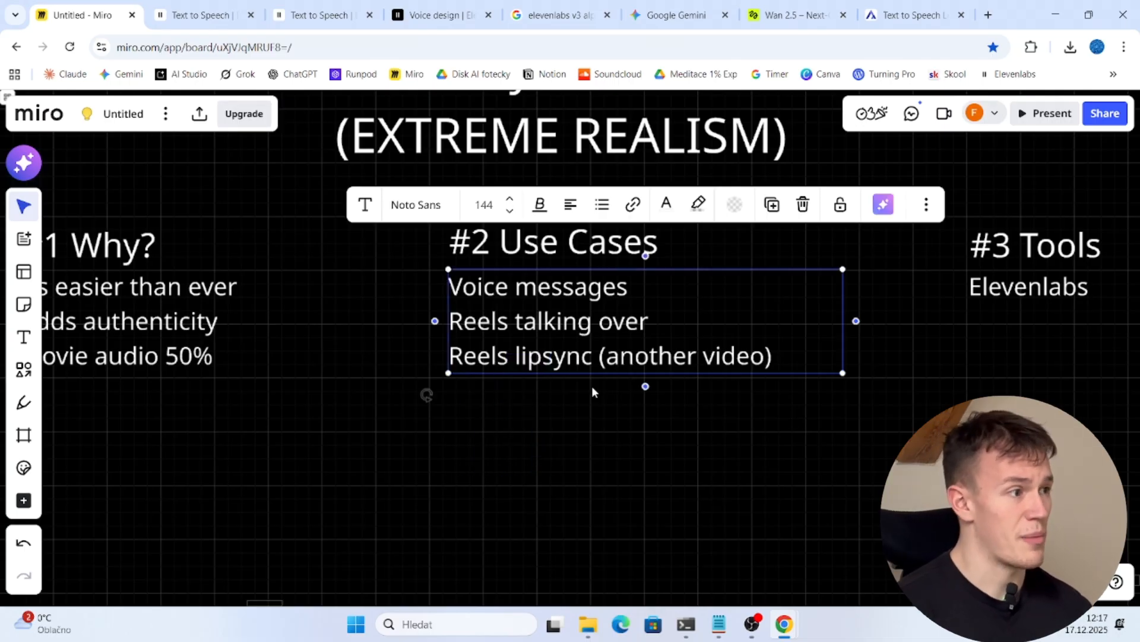
Step: Switch to ElevenLabs and play the earlier '[happy] Hi honey' history clip
click(703, 476)
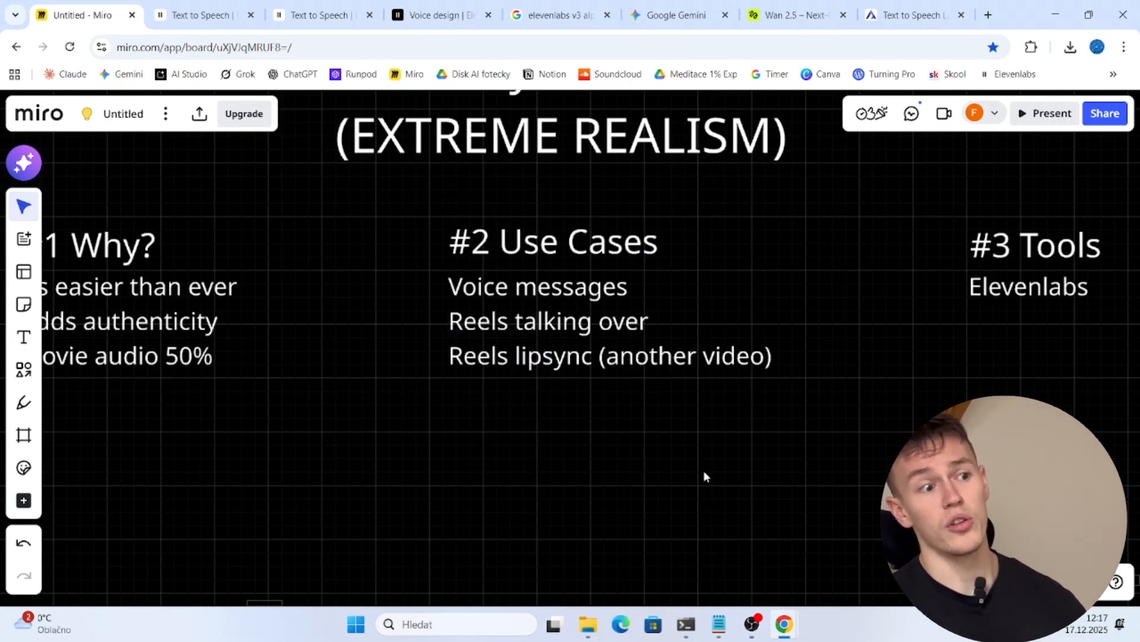
click(320, 15)
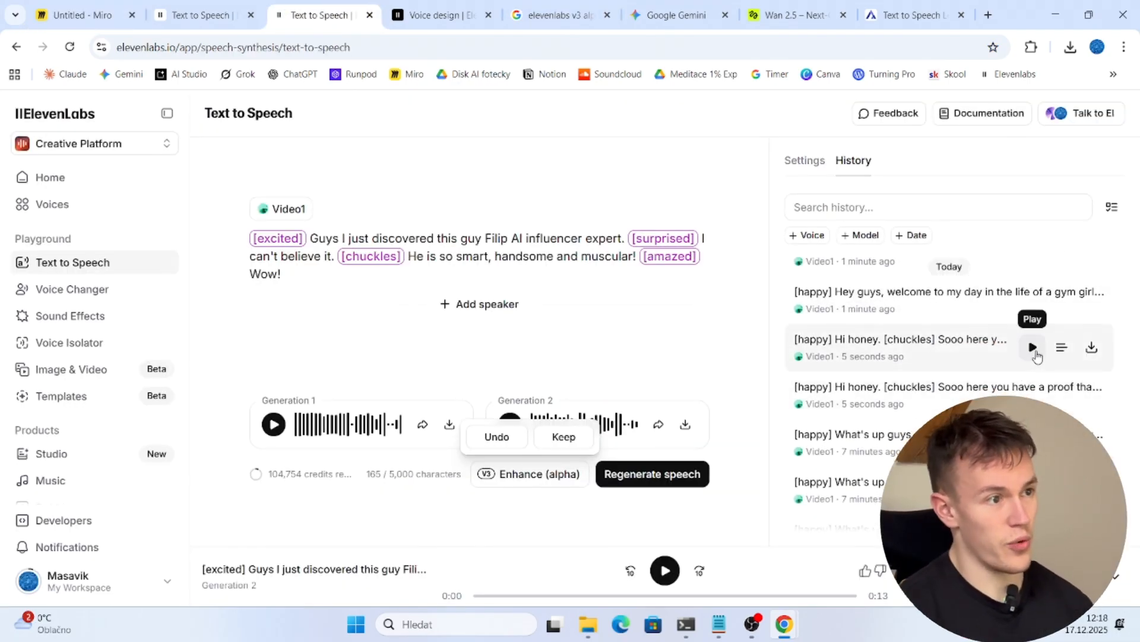
click(1031, 347)
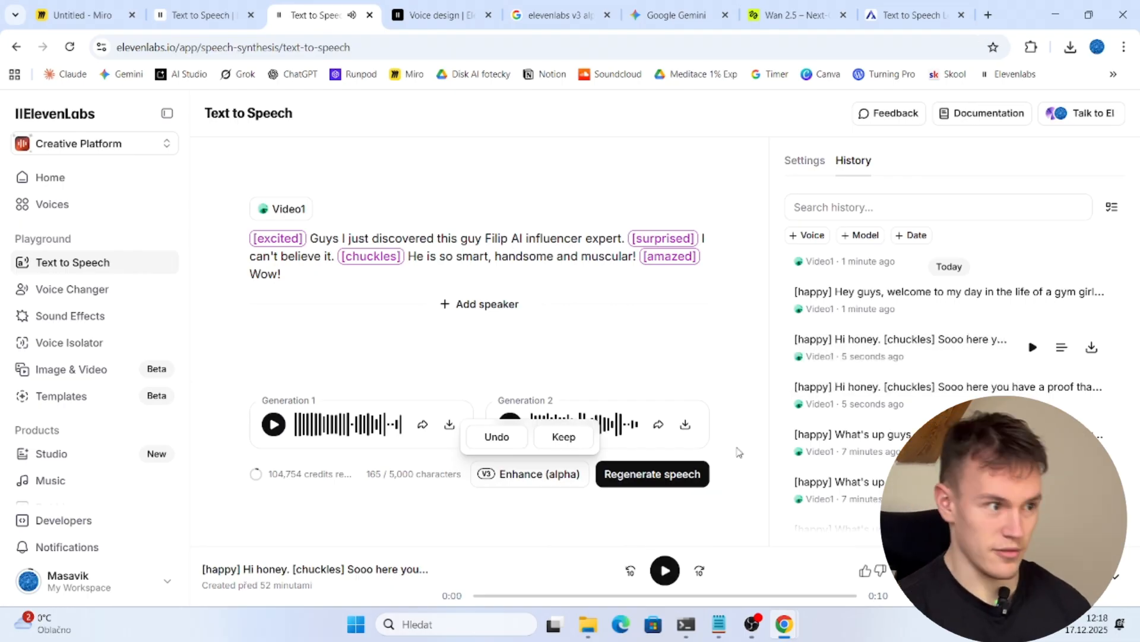
Step: Play video 1217 from the CapCut Videos folder, then return to the Miro board
click(587, 625)
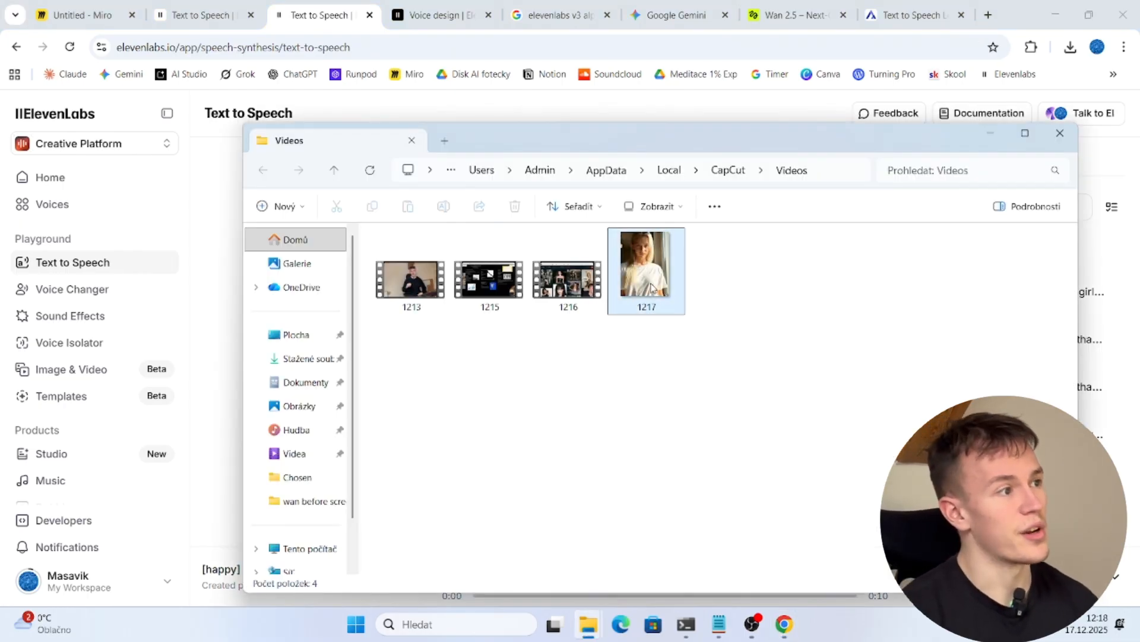
mouse_move(645, 266)
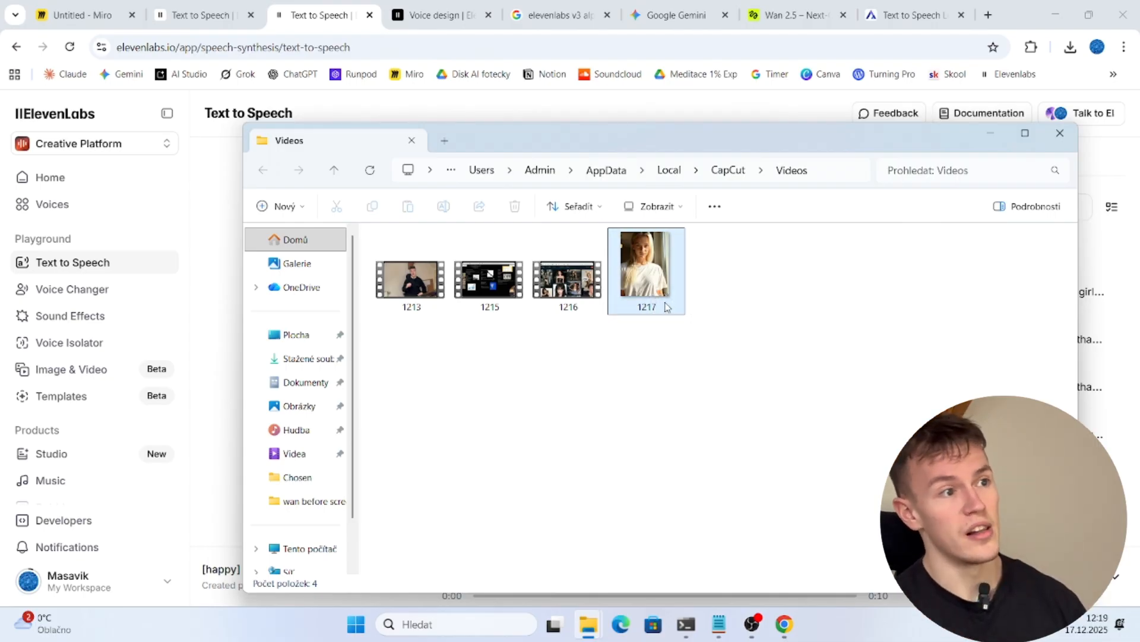
mouse_move(662, 301)
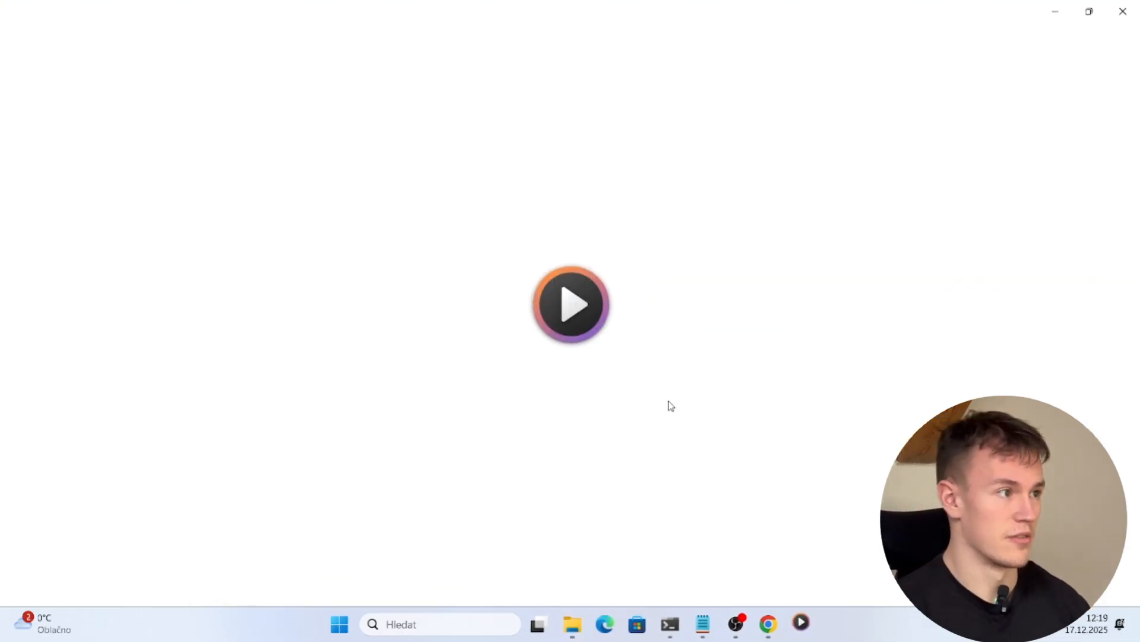
click(571, 304)
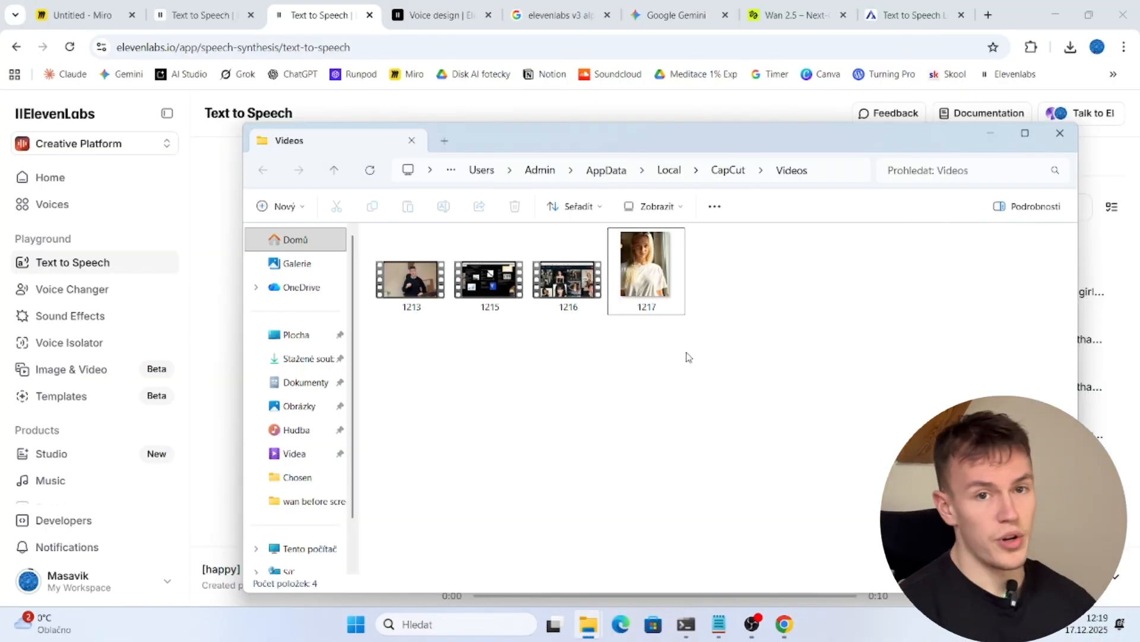
mouse_move(647, 364)
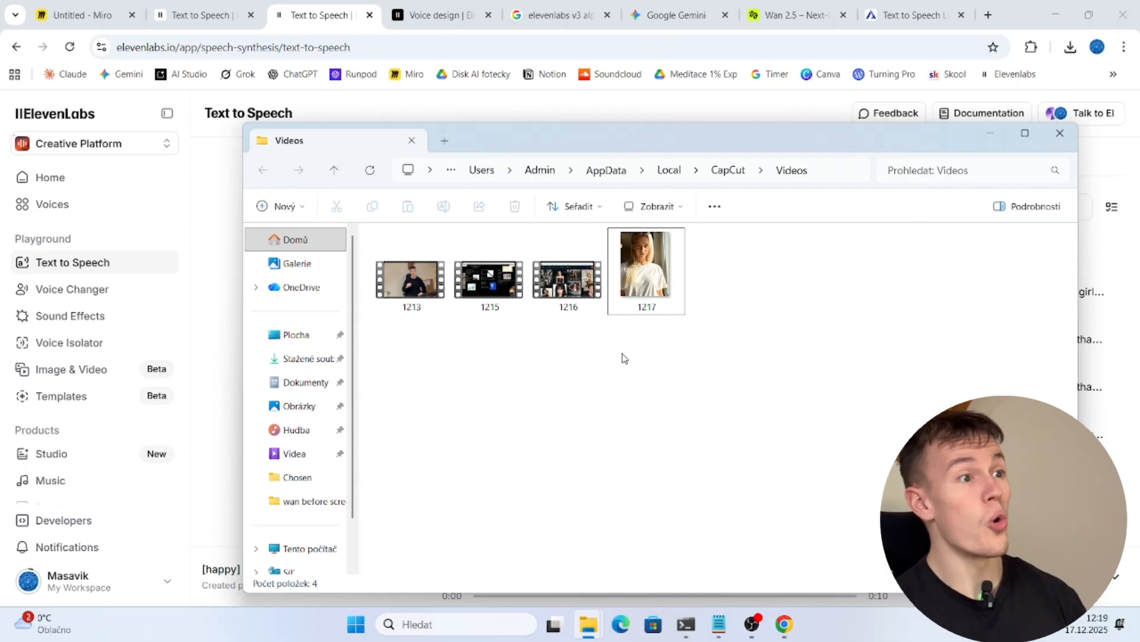
mouse_move(626, 349)
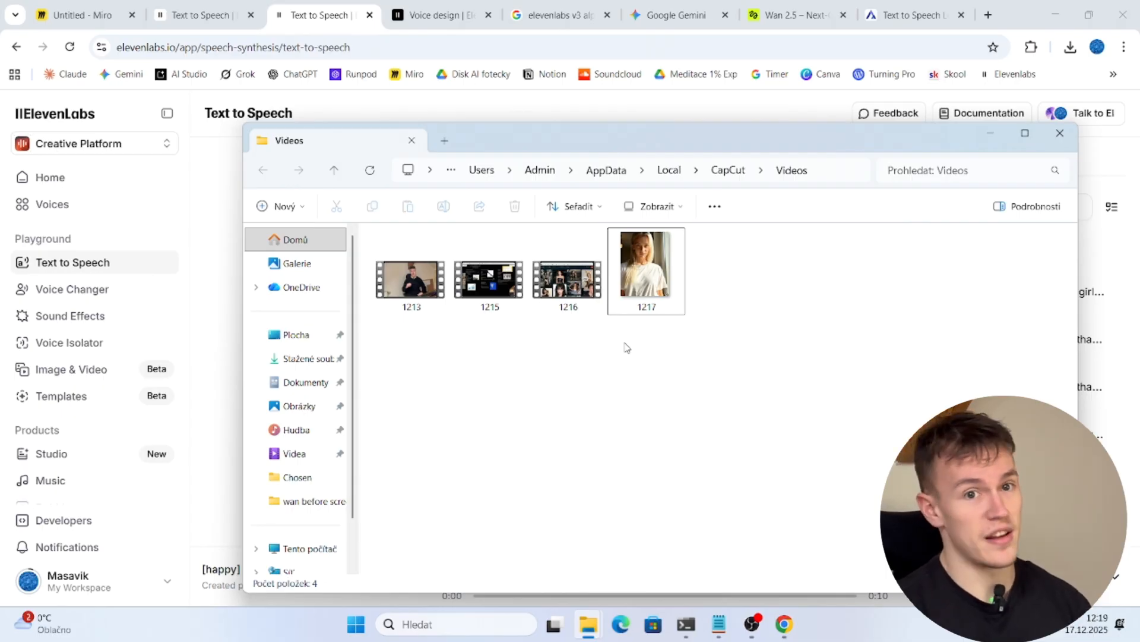
click(73, 14)
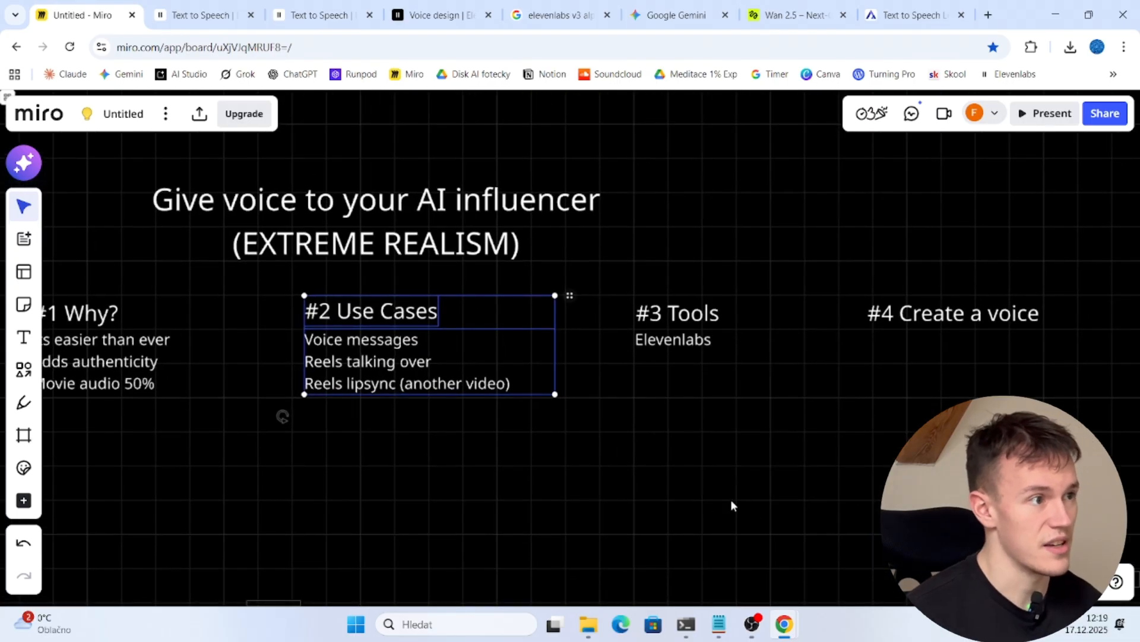
click(677, 313)
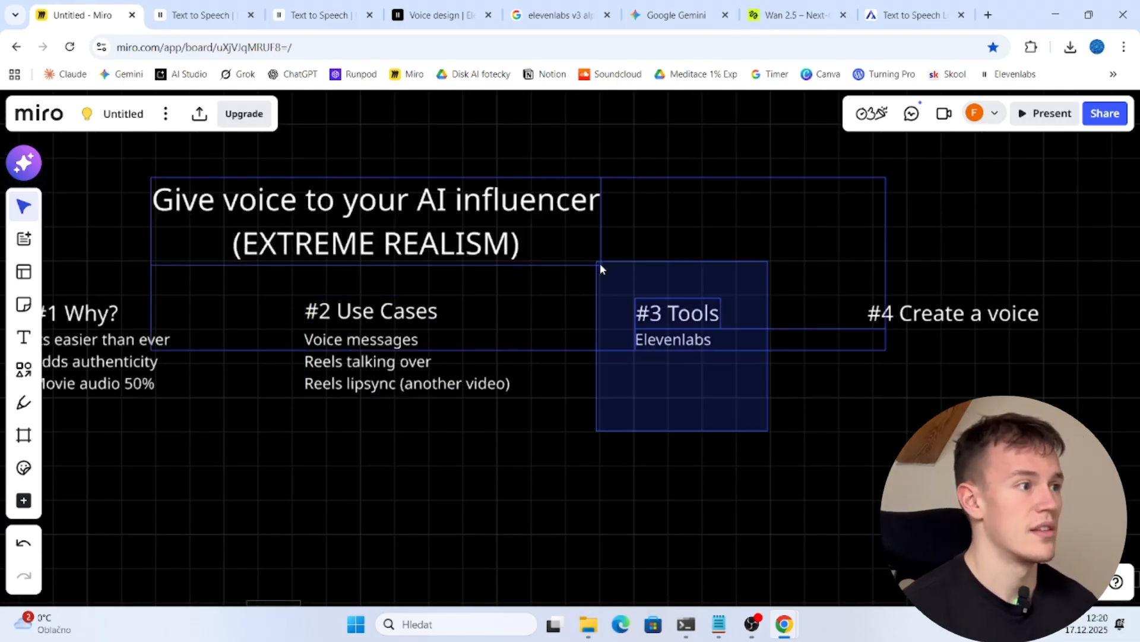
drag(600, 269, 677, 369)
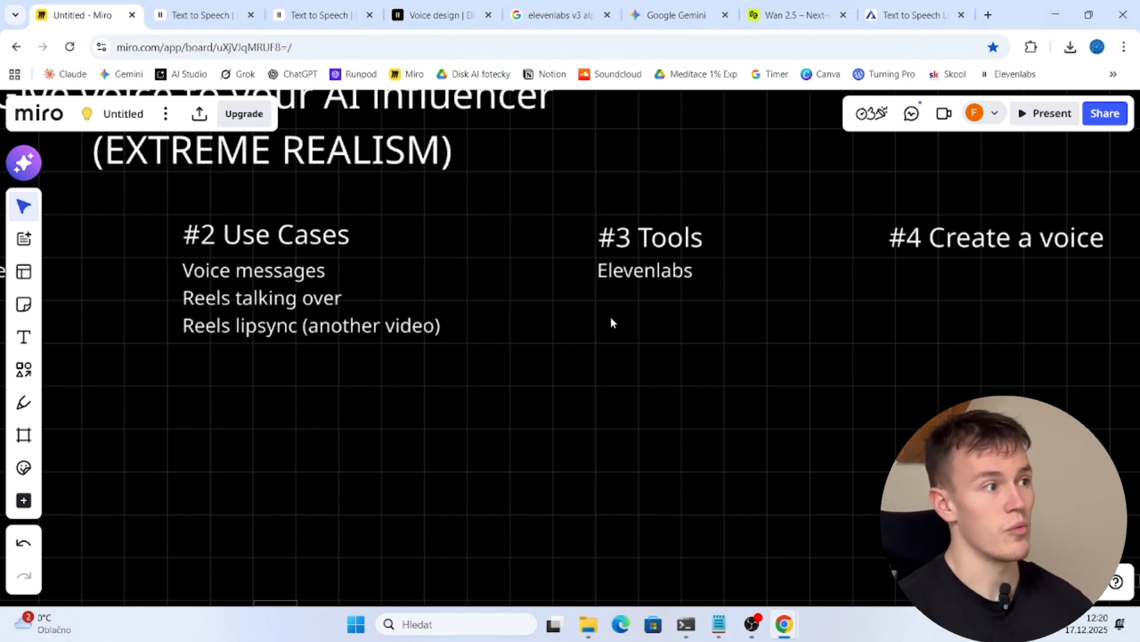
mouse_move(707, 317)
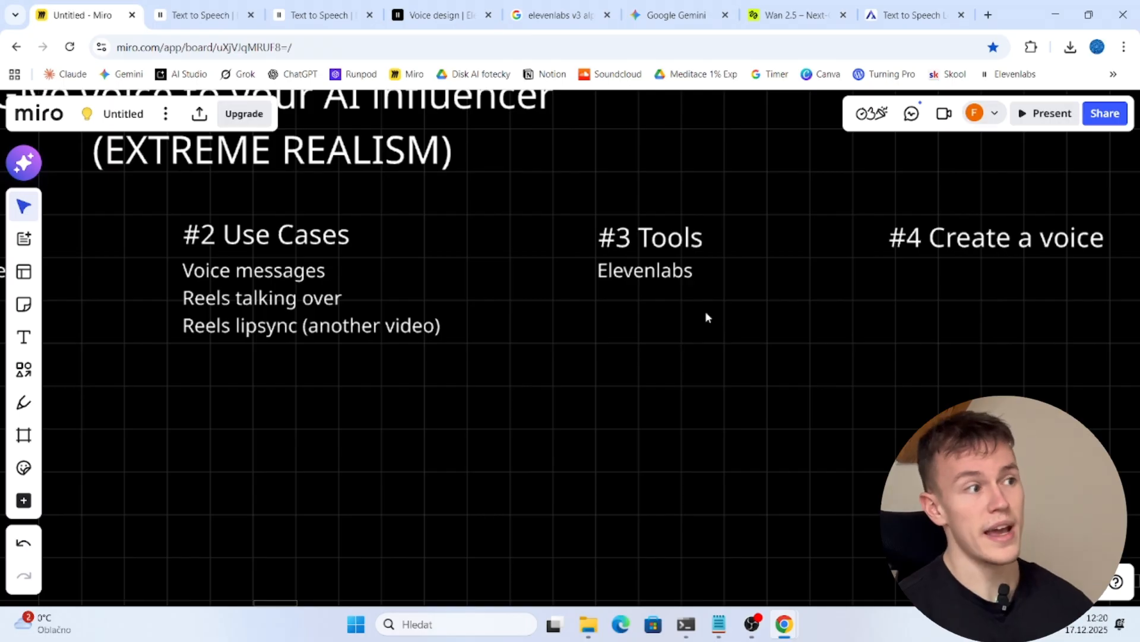
click(644, 270)
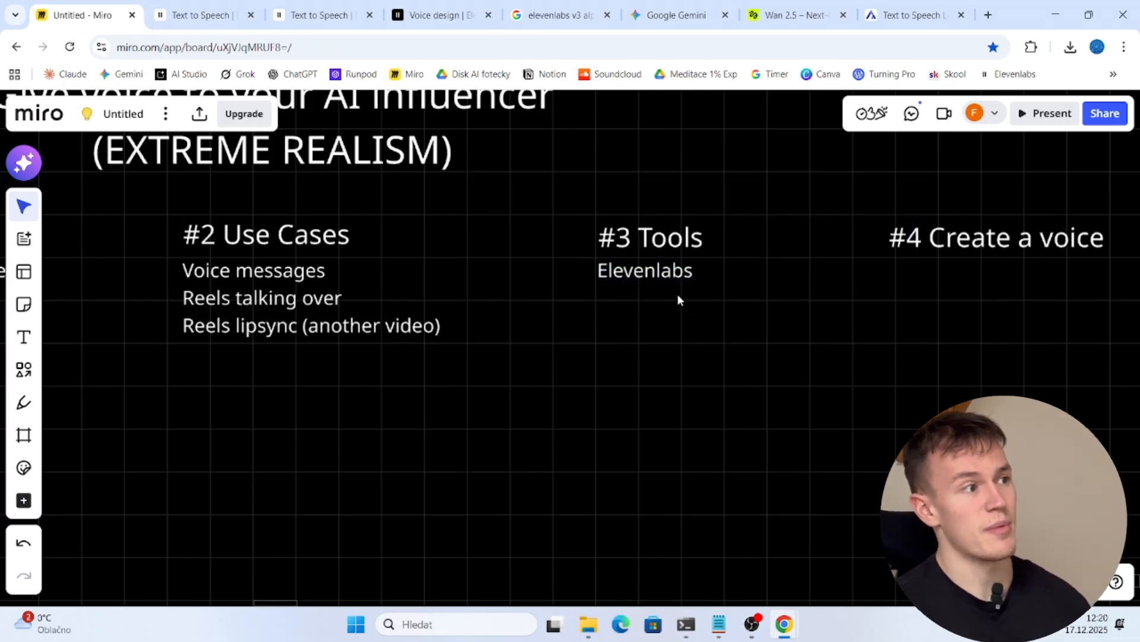
mouse_move(671, 402)
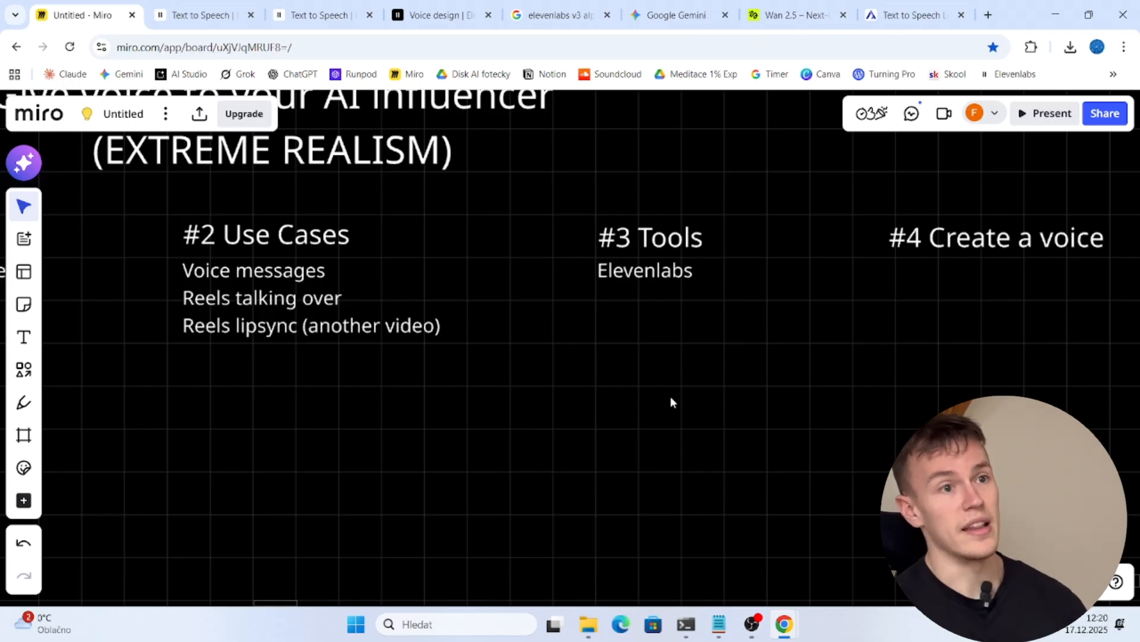
mouse_move(631, 401)
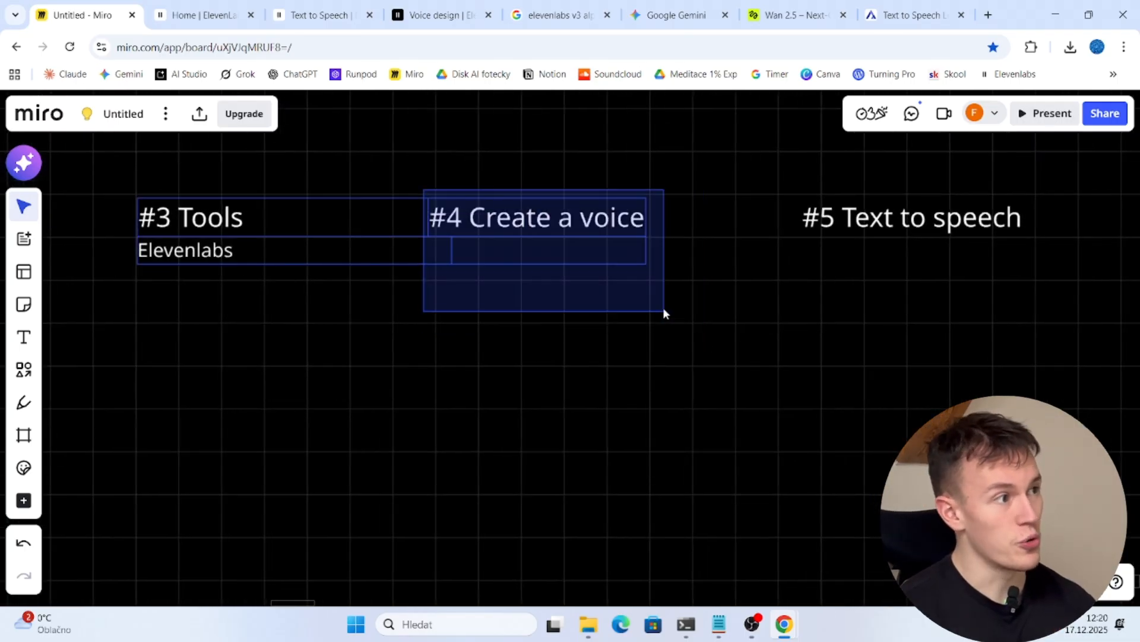
click(816, 187)
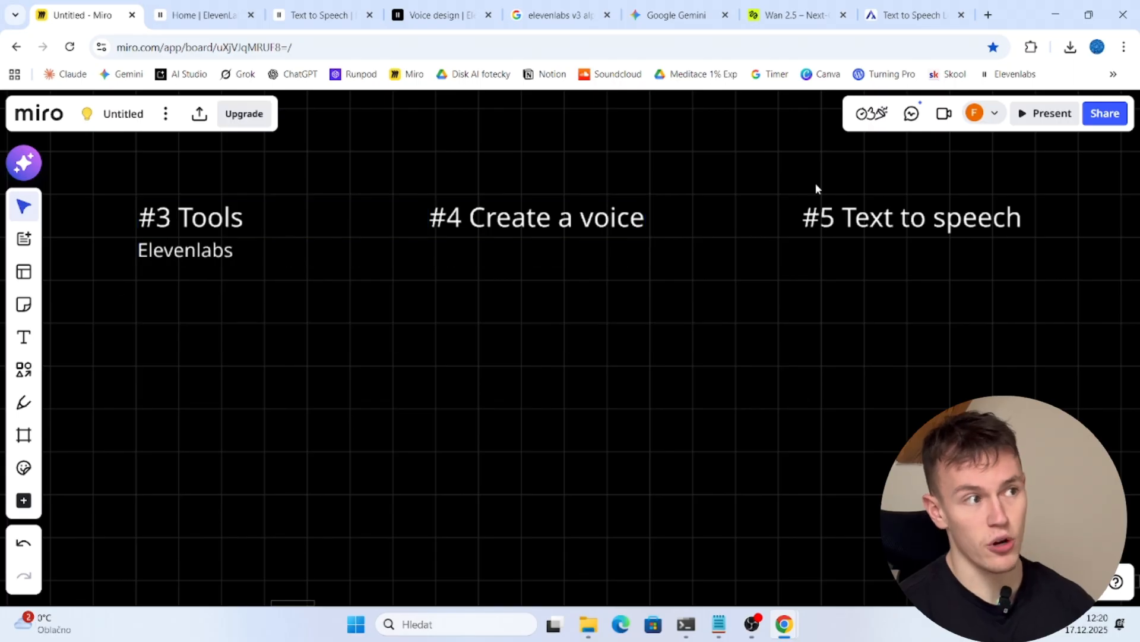
click(911, 217)
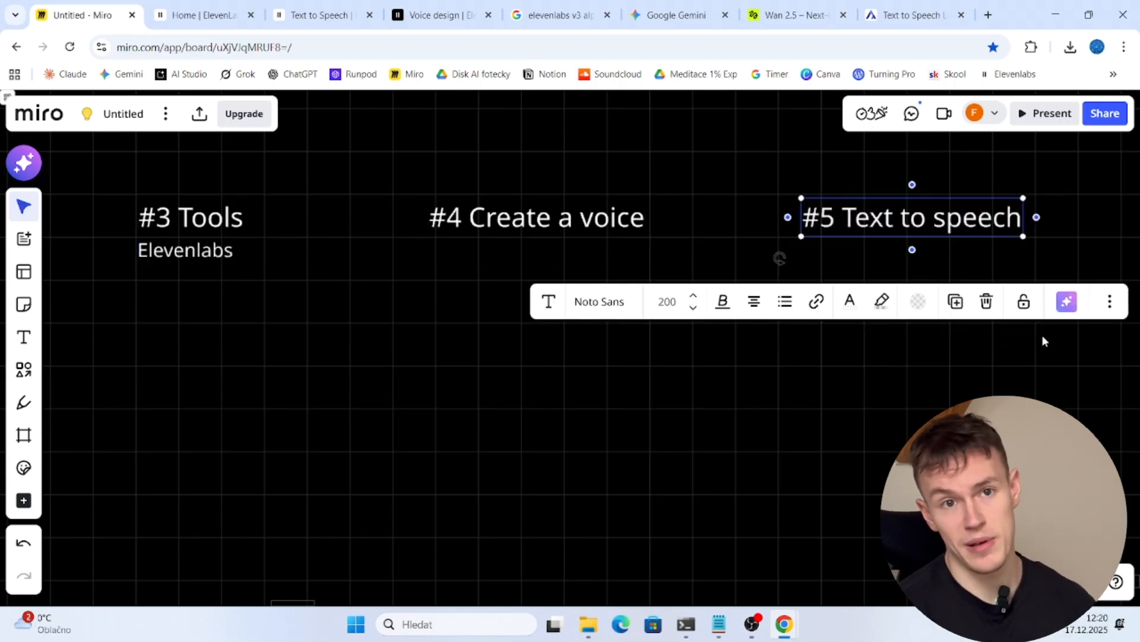
click(203, 14)
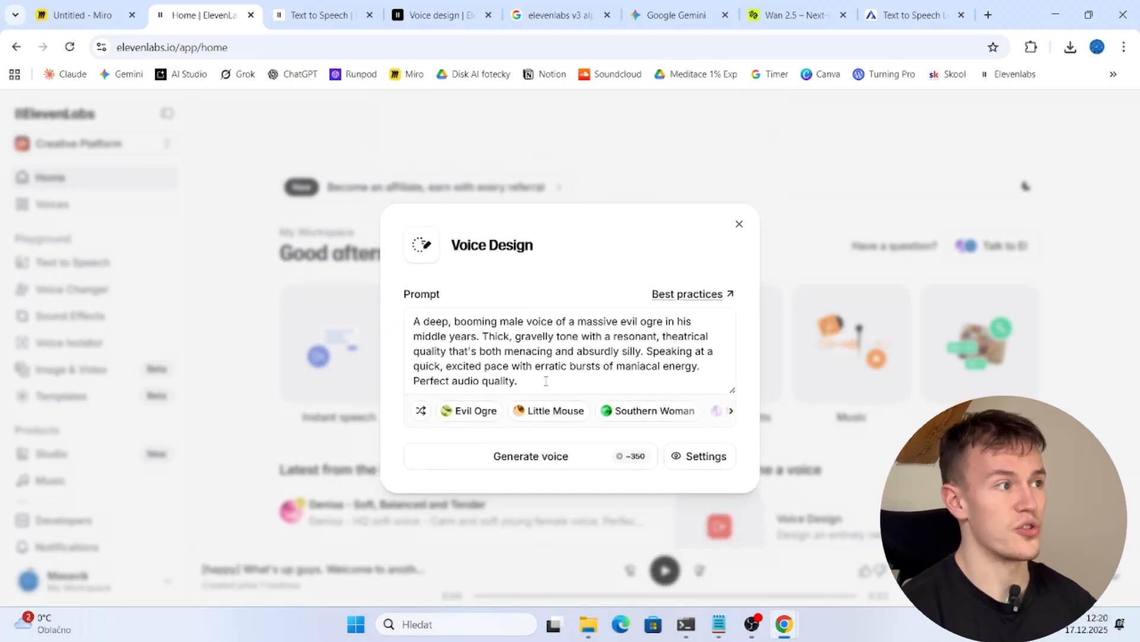
Step: Replace the prompt with 'Very cranky voice of a 20 year old british girl...' and generate previews
drag(513, 366, 518, 380)
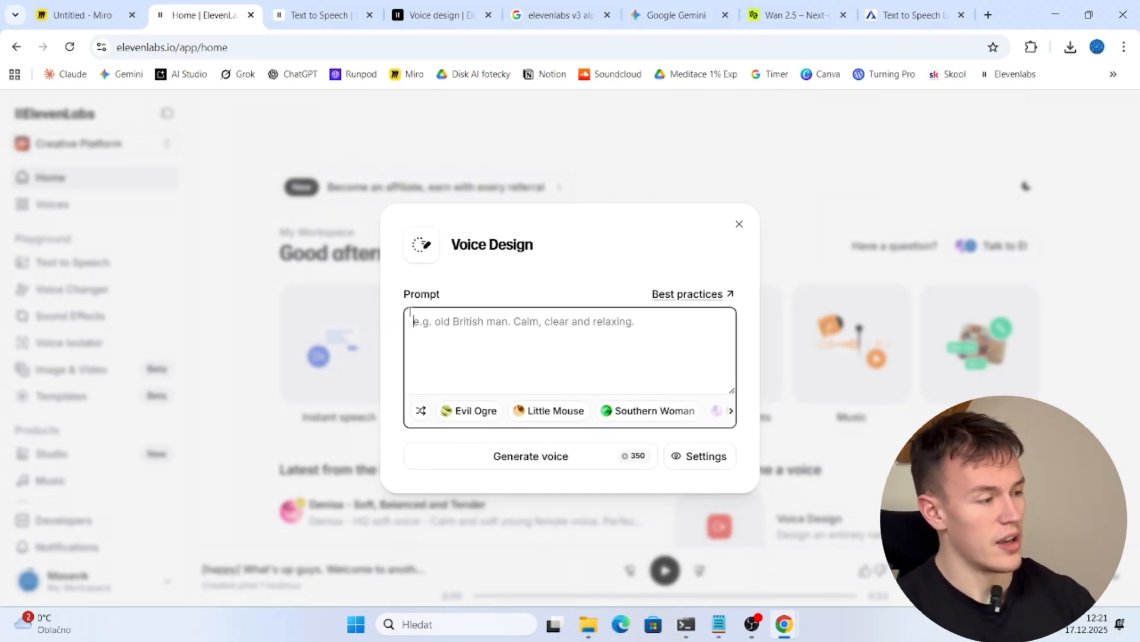
mouse_move(676, 294)
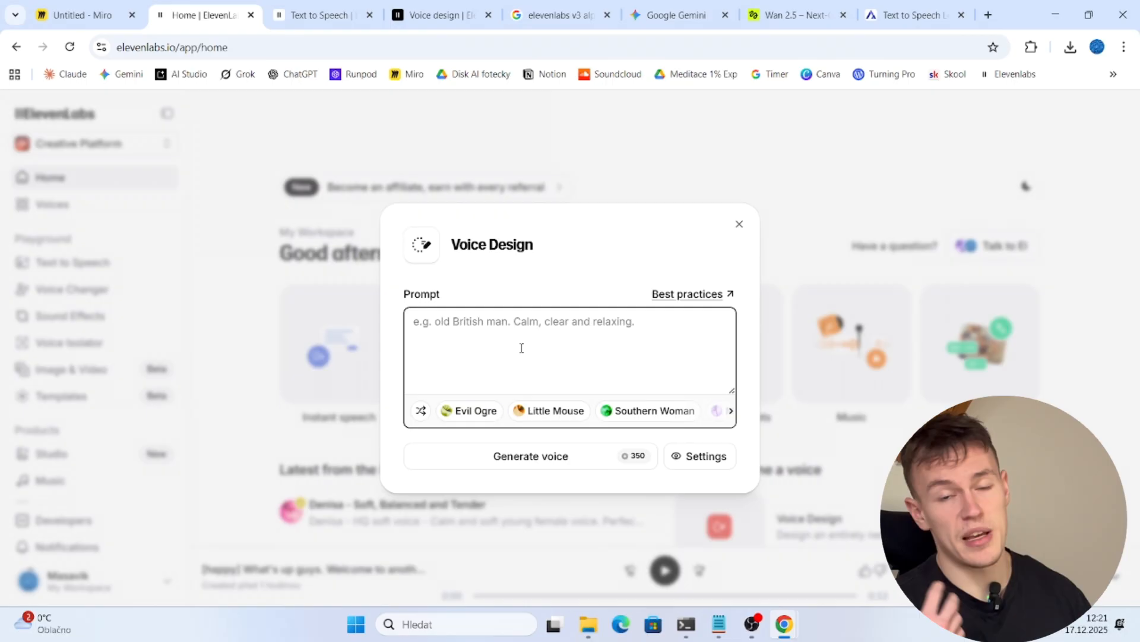
text(Very cranky voice of a 20 year old british girl. She is a smoker but sounds cute.)
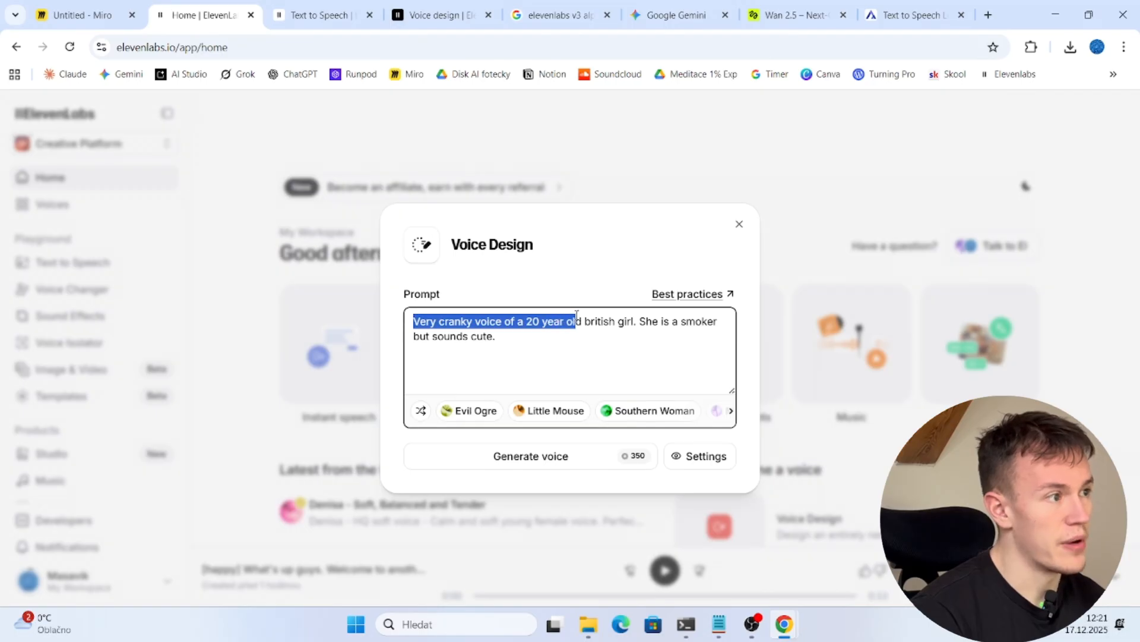
key(ctrl+a)
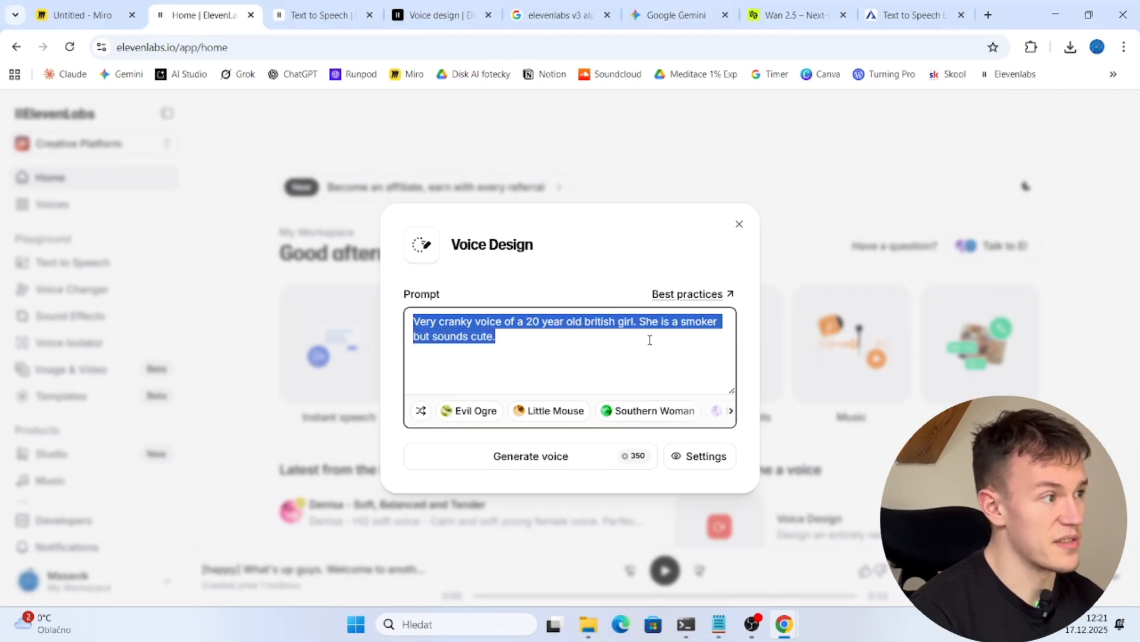
click(530, 456)
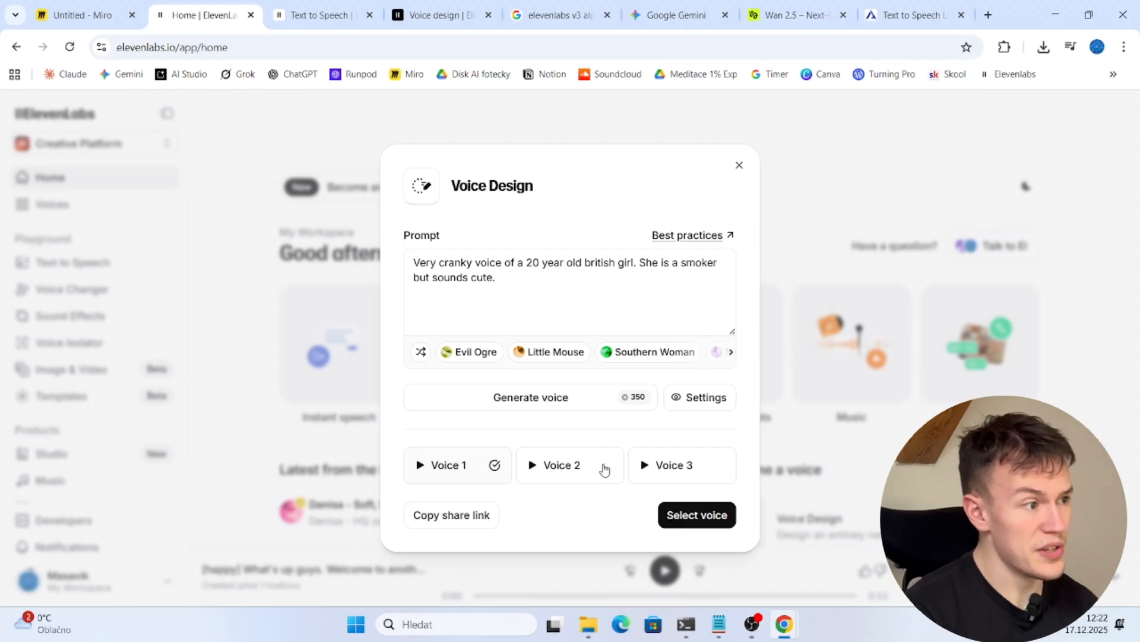
mouse_move(567, 503)
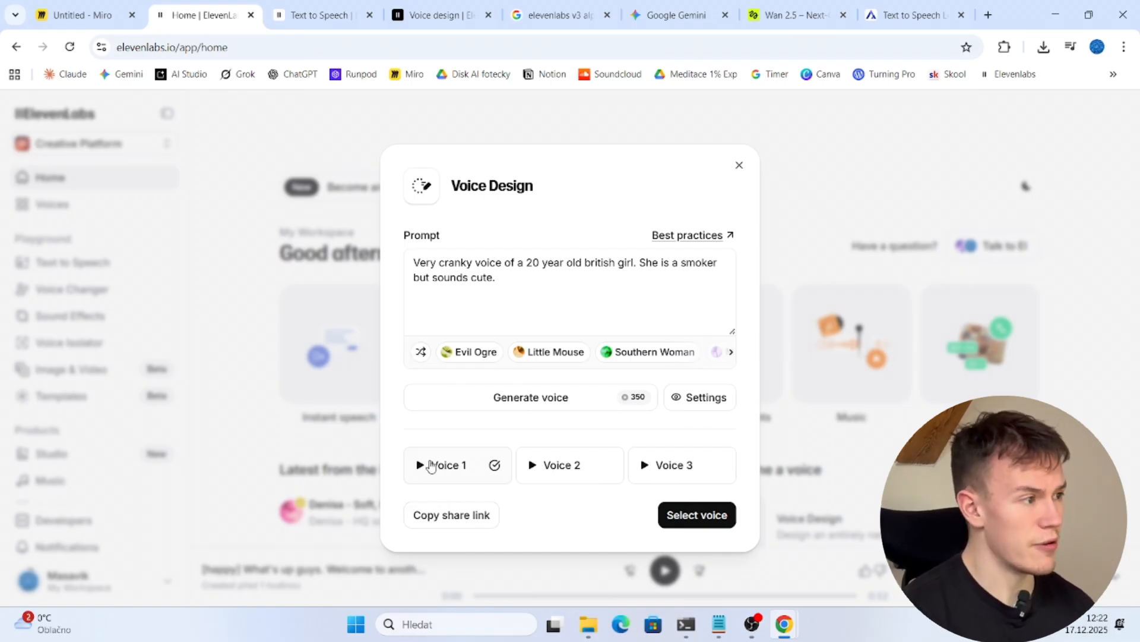
Step: Play the Voice 1 and Voice 2 previews, then click the third voice
click(420, 464)
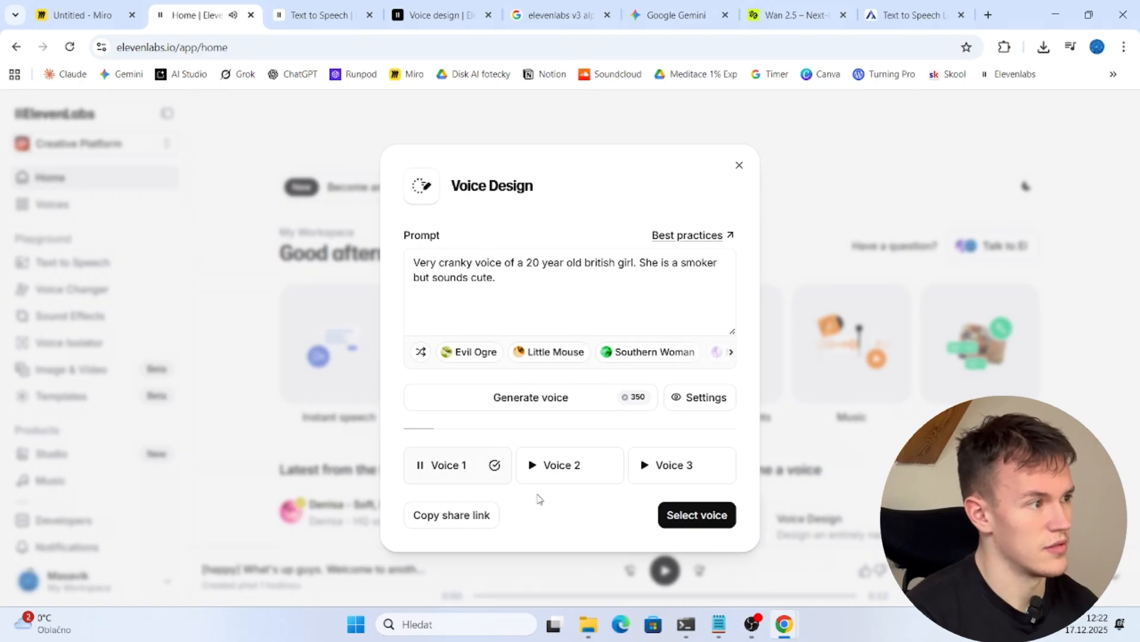
mouse_move(552, 500)
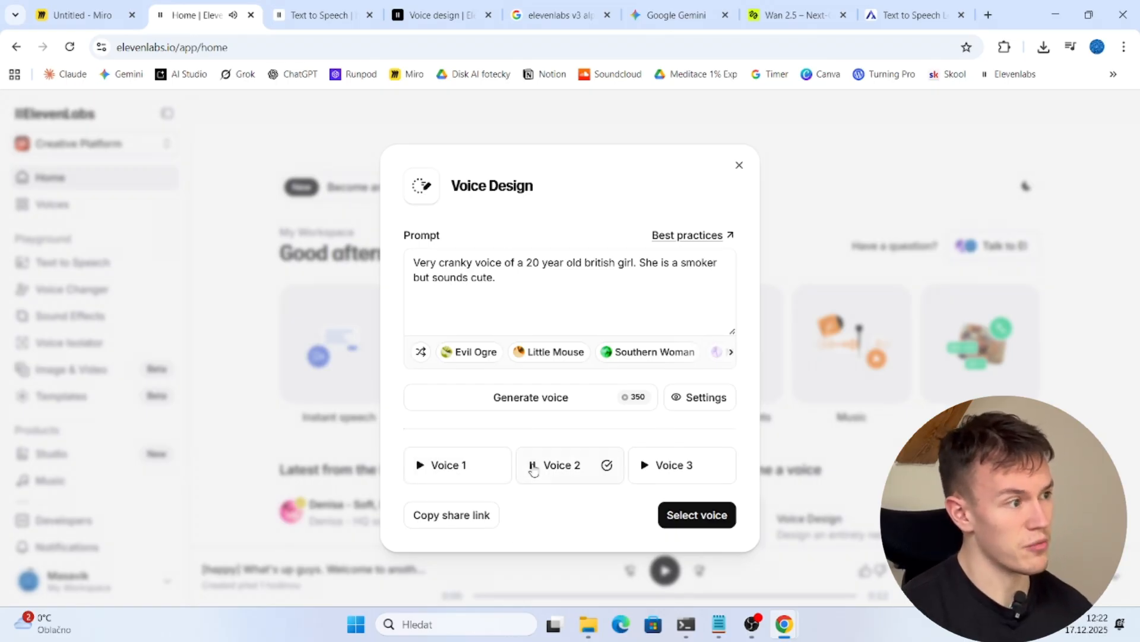
click(532, 465)
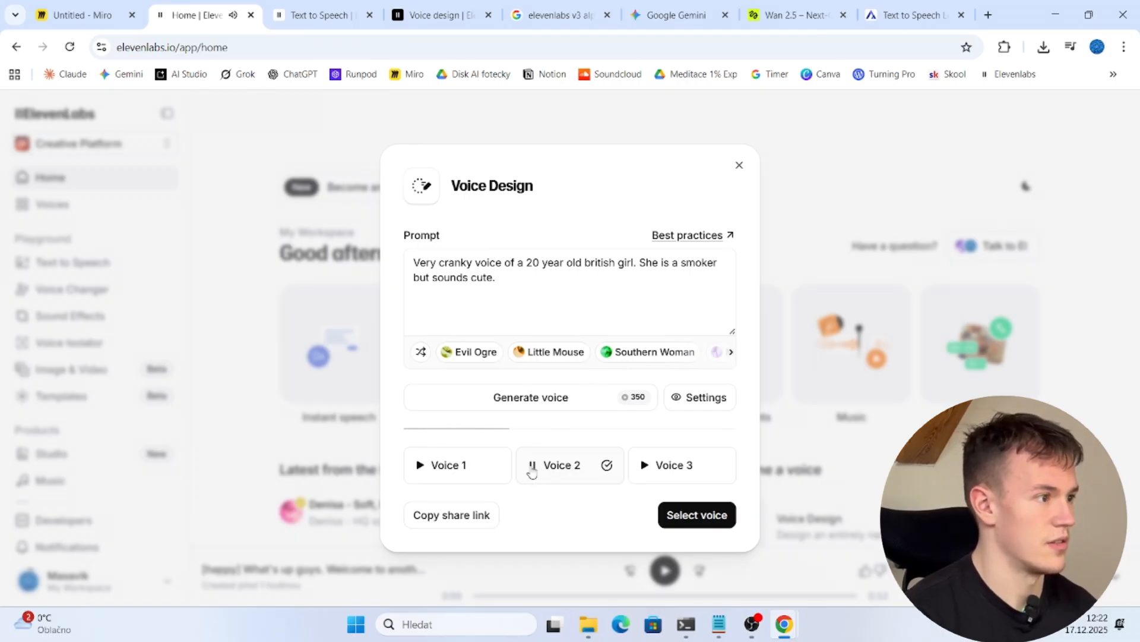
click(643, 464)
text(sdfjkldfjkl)
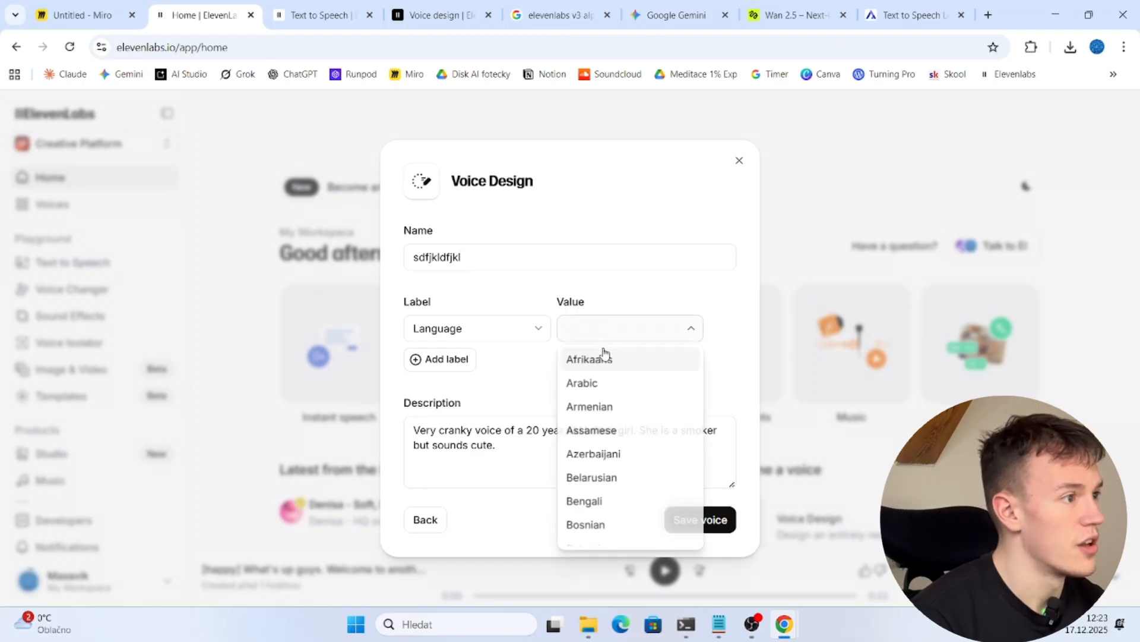
Step: Set the voice's Language label to English and save it as sdfjkldfjkl
scroll(down, 3)
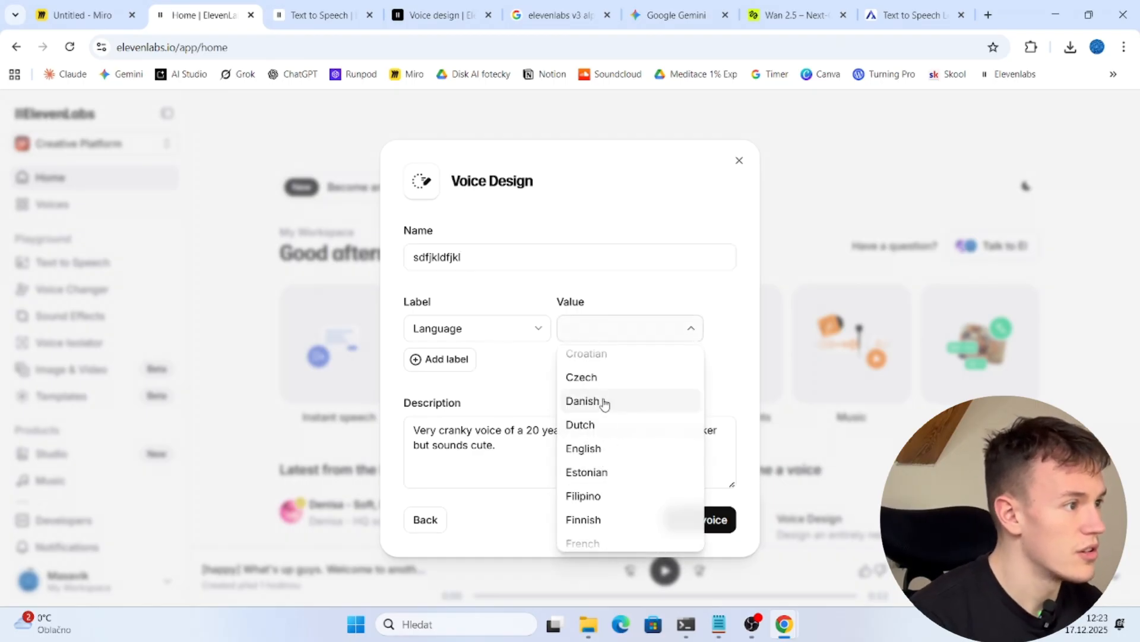
click(582, 448)
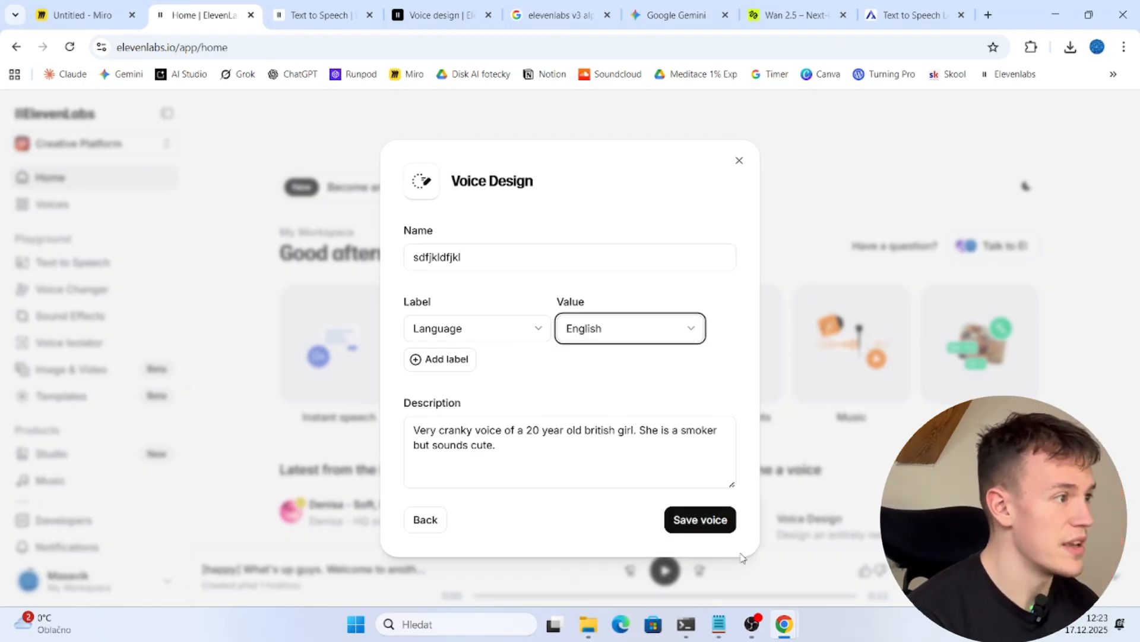
click(699, 520)
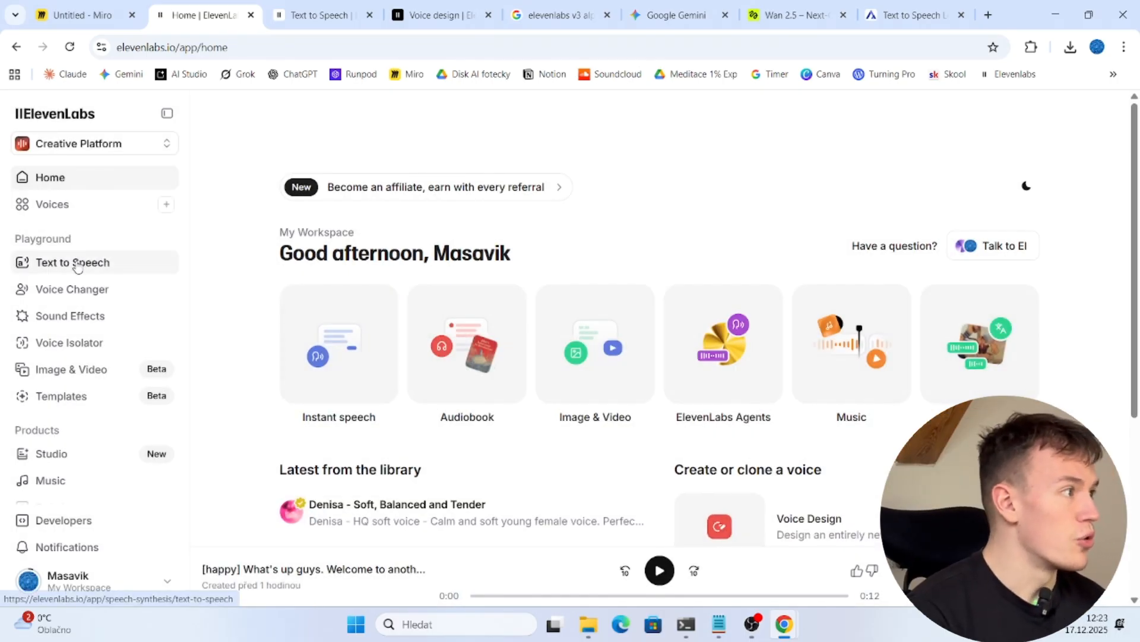
Step: In Text to Speech, choose sdfjkldfjkl from All saved voices
click(72, 263)
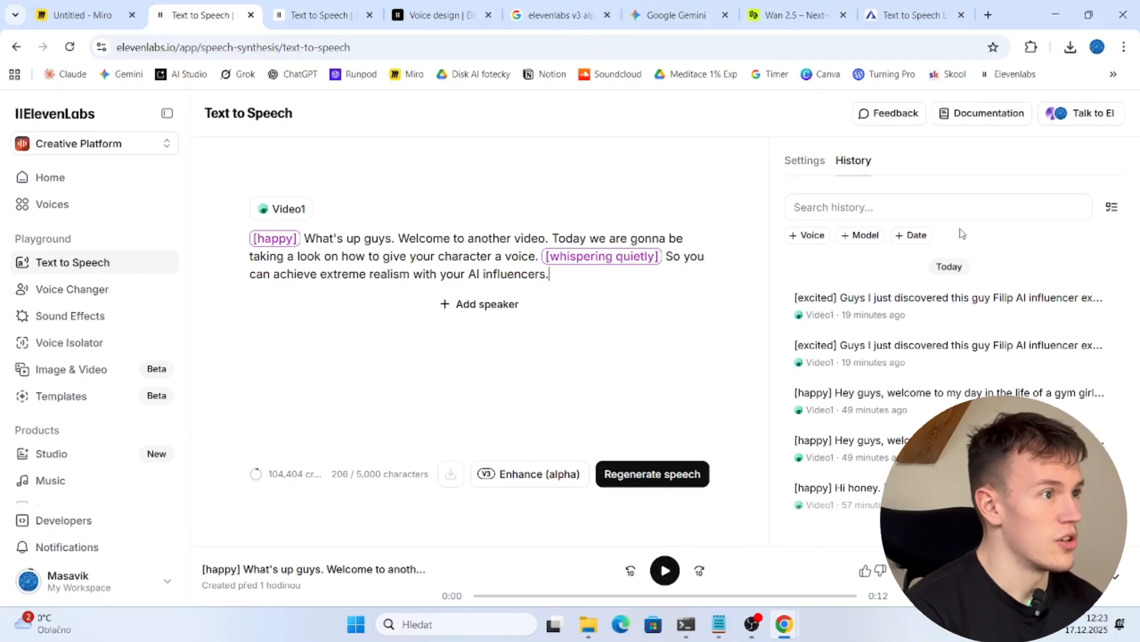
click(805, 159)
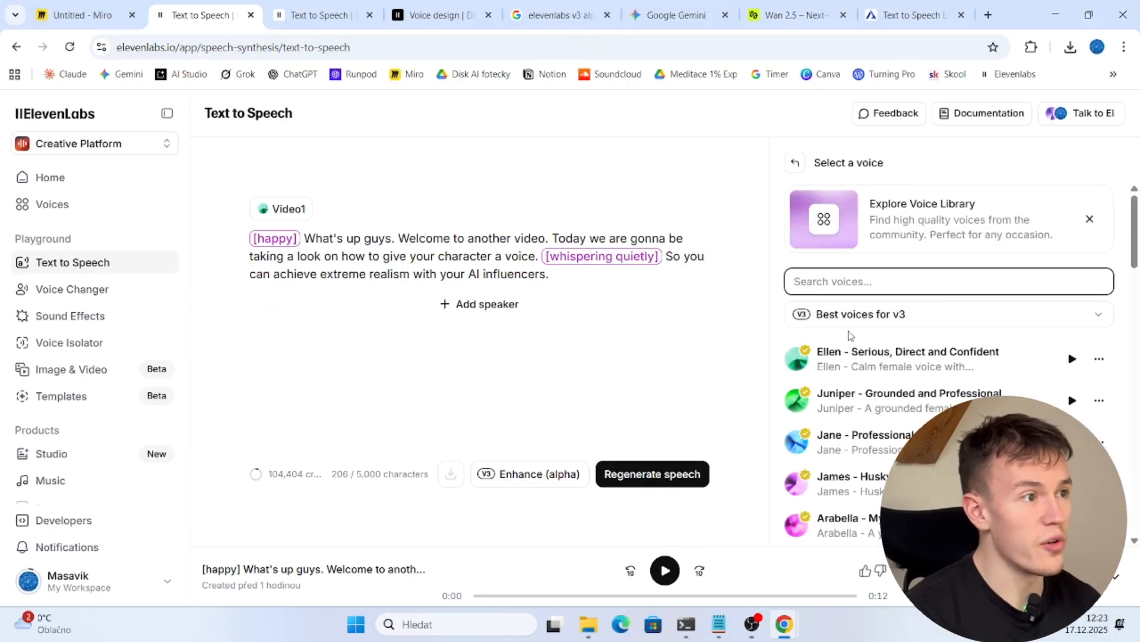
click(1089, 218)
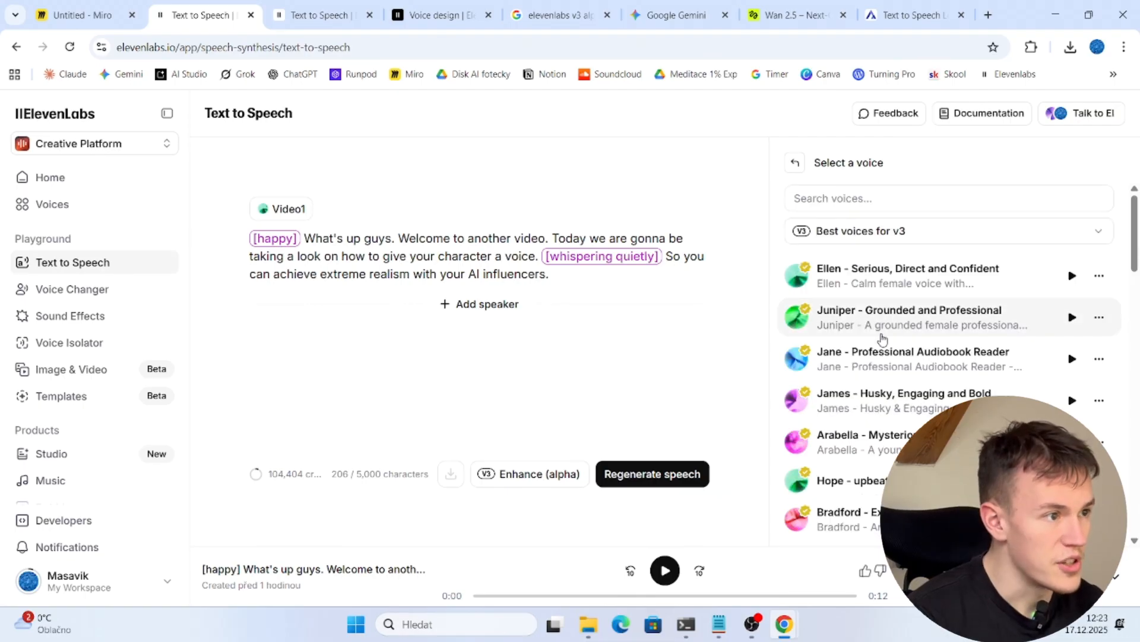
click(945, 230)
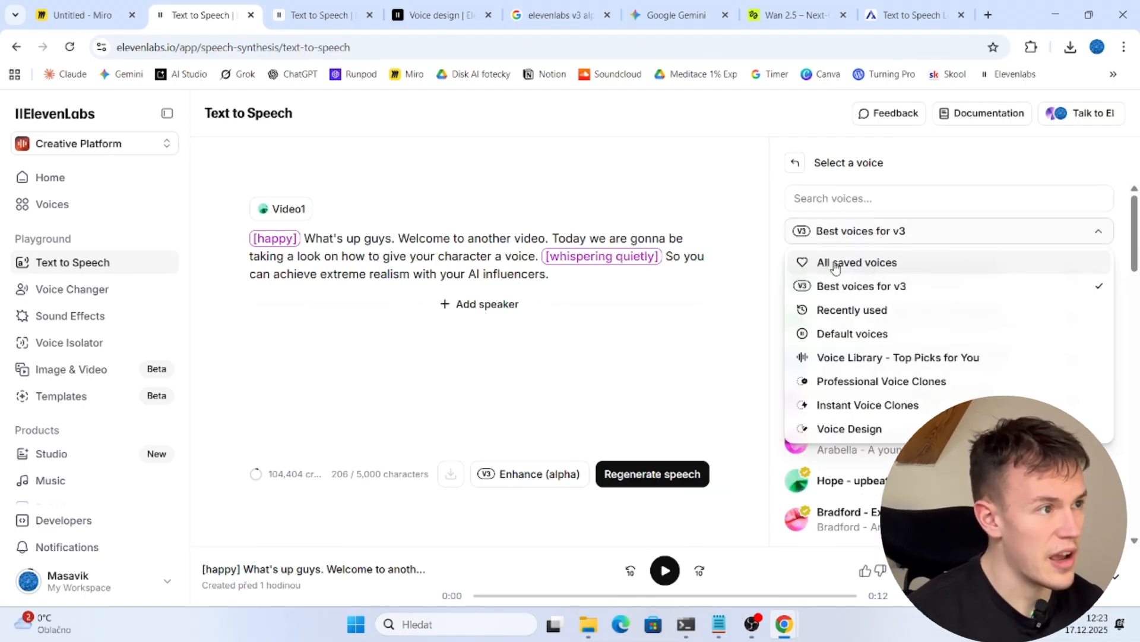
click(857, 262)
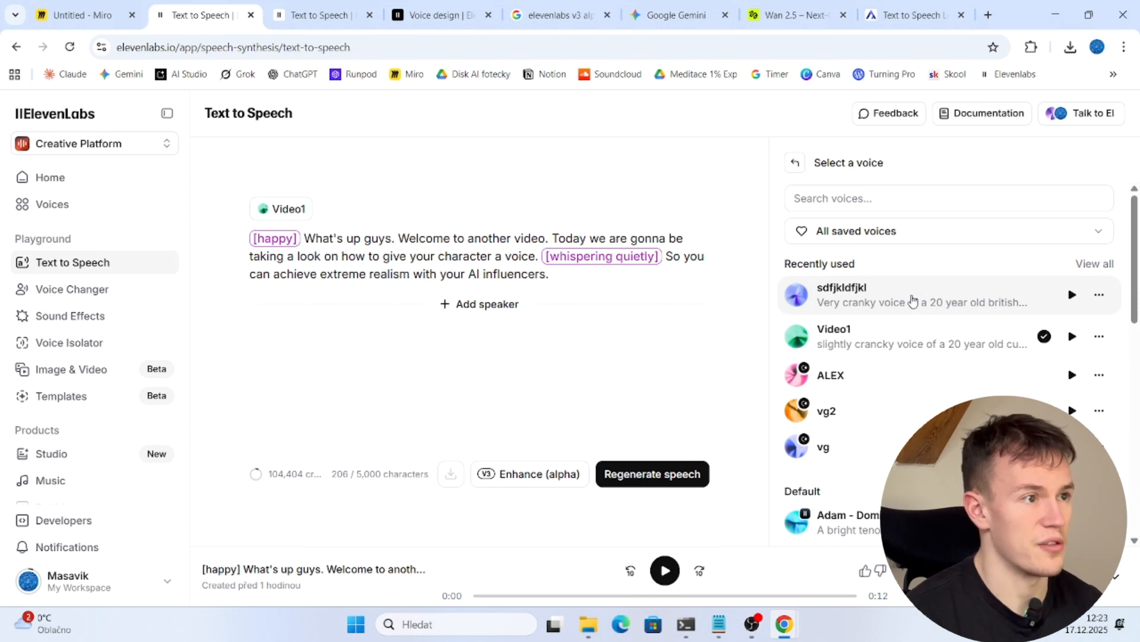
click(842, 294)
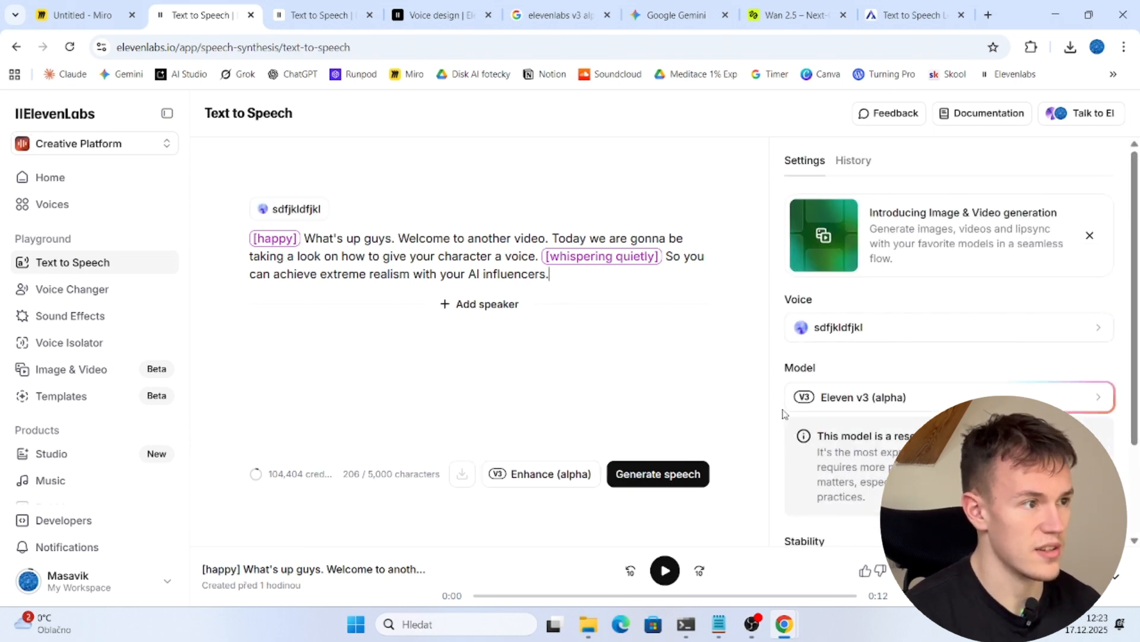
scroll(down, 3)
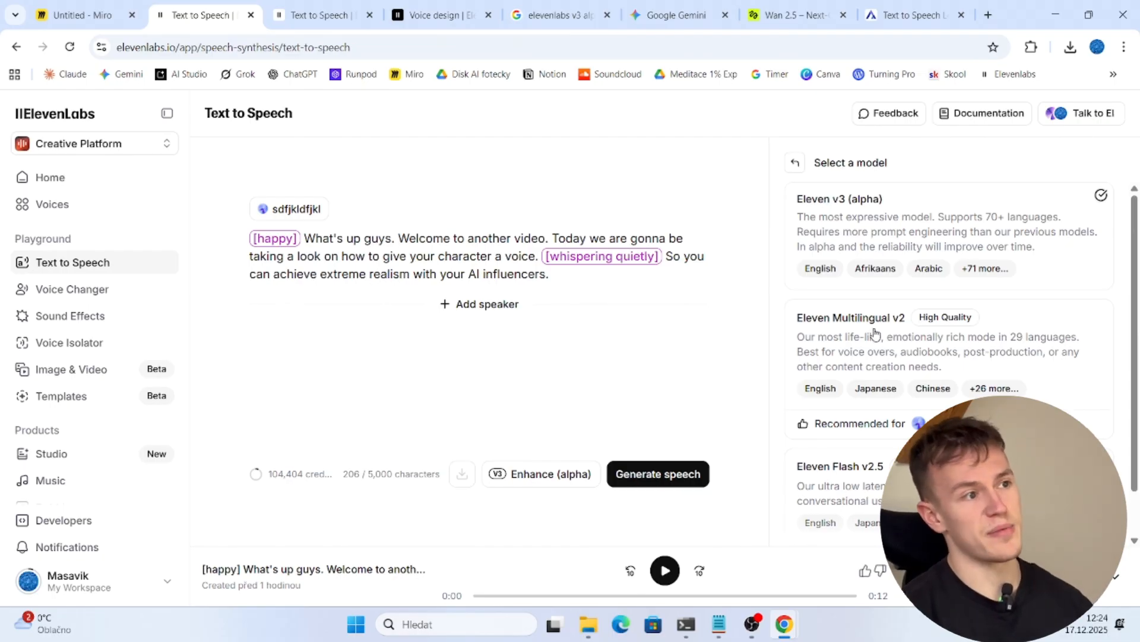
mouse_move(900, 224)
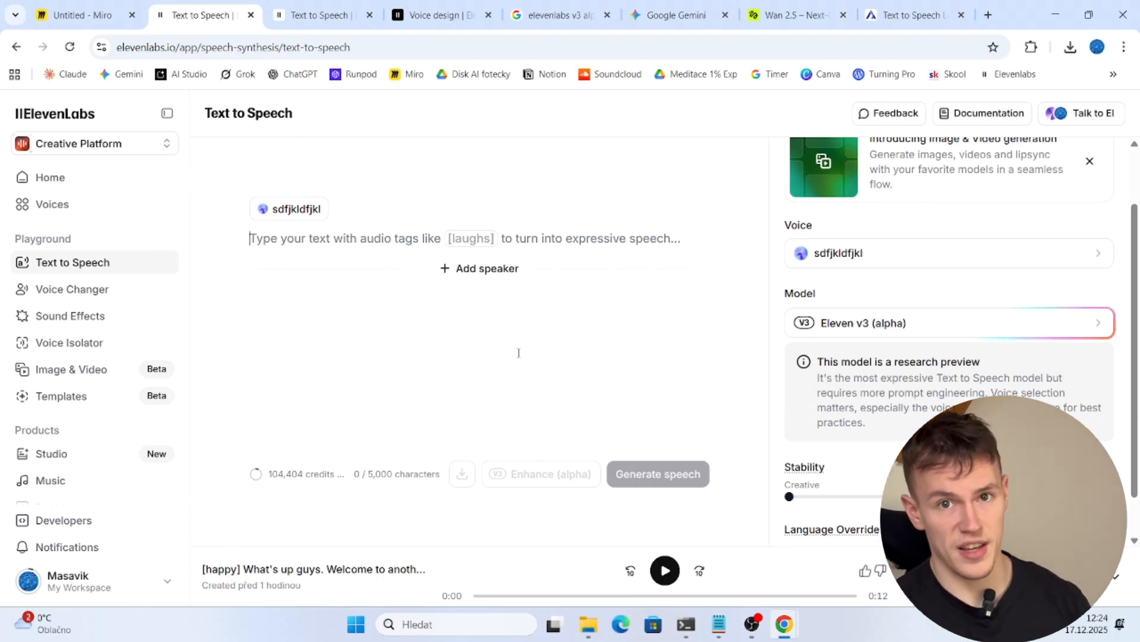
Step: Type the tired four-coffees line and keep the [sighs]-enhanced version
text(Man I'm so tired right now. I just drank 4 coffees, monster and I still could go to sleep.)
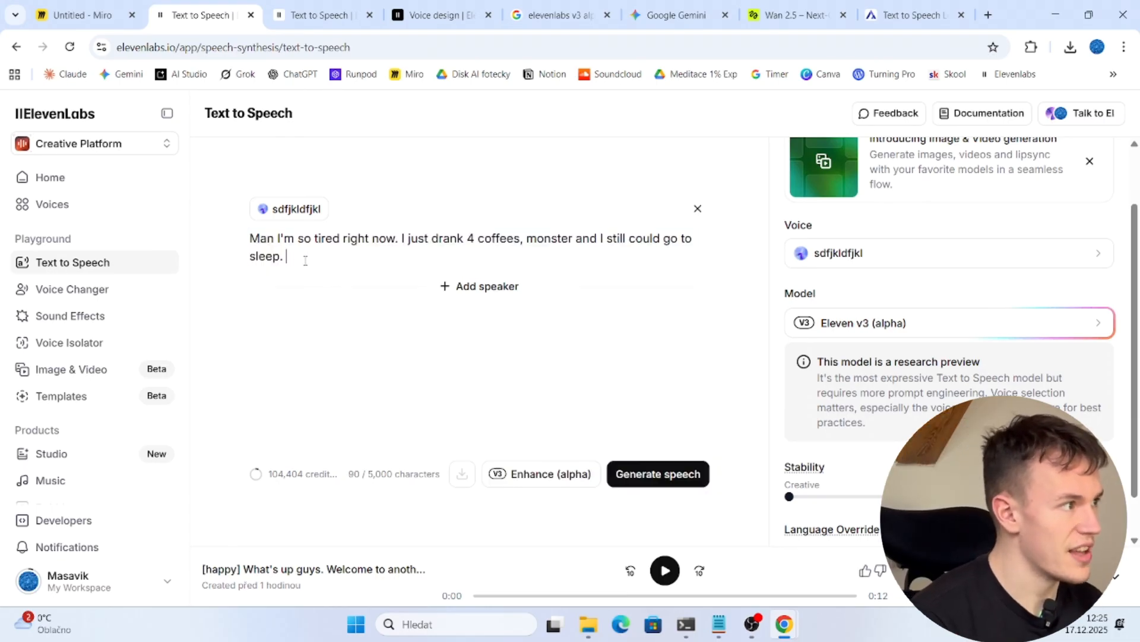
mouse_move(540, 474)
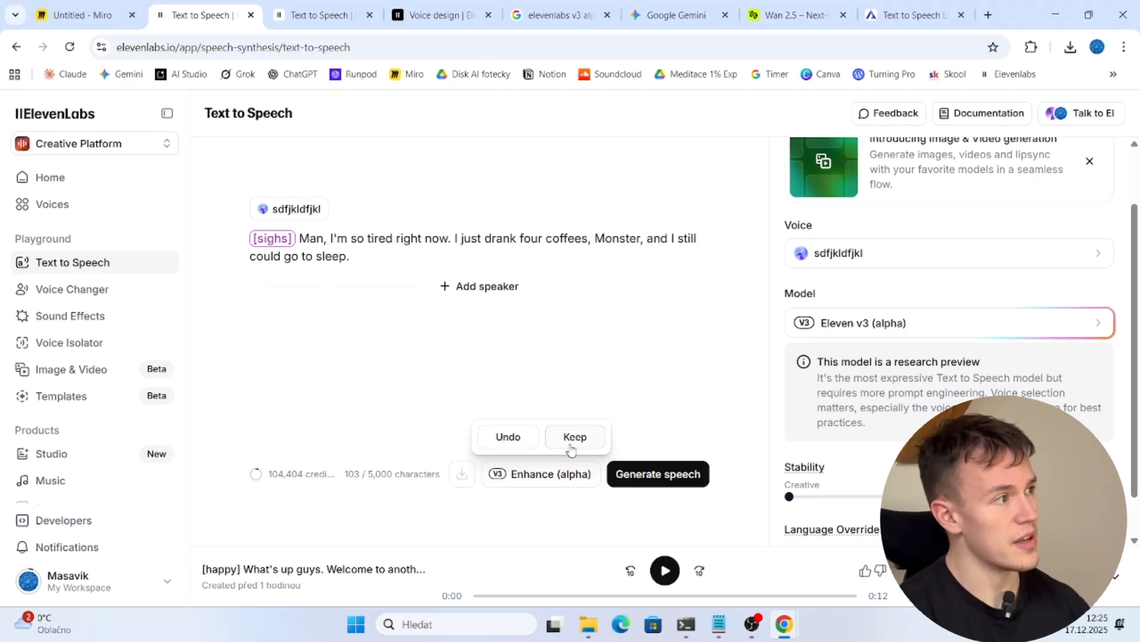
click(574, 437)
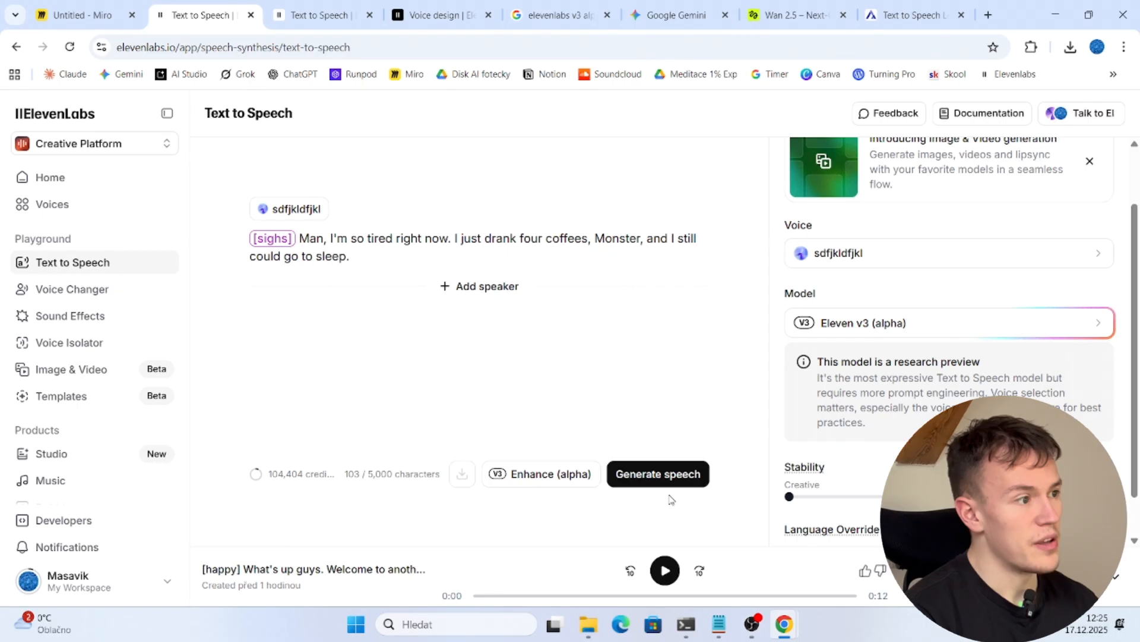
Step: Generate two speech takes of the tired line and play Generation 2
click(657, 474)
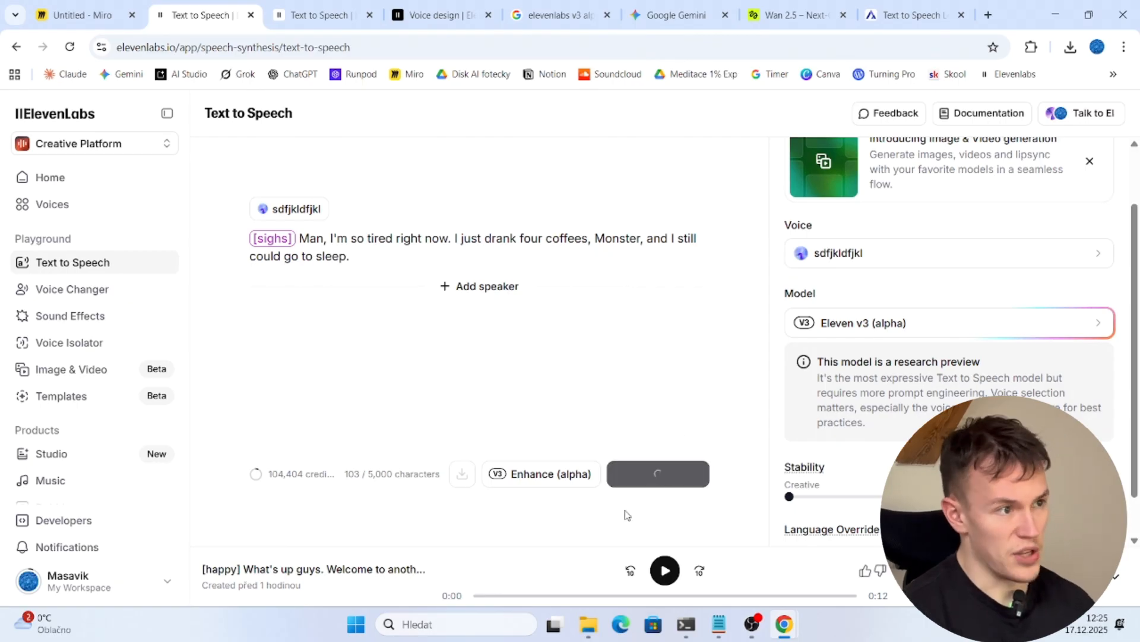
click(657, 473)
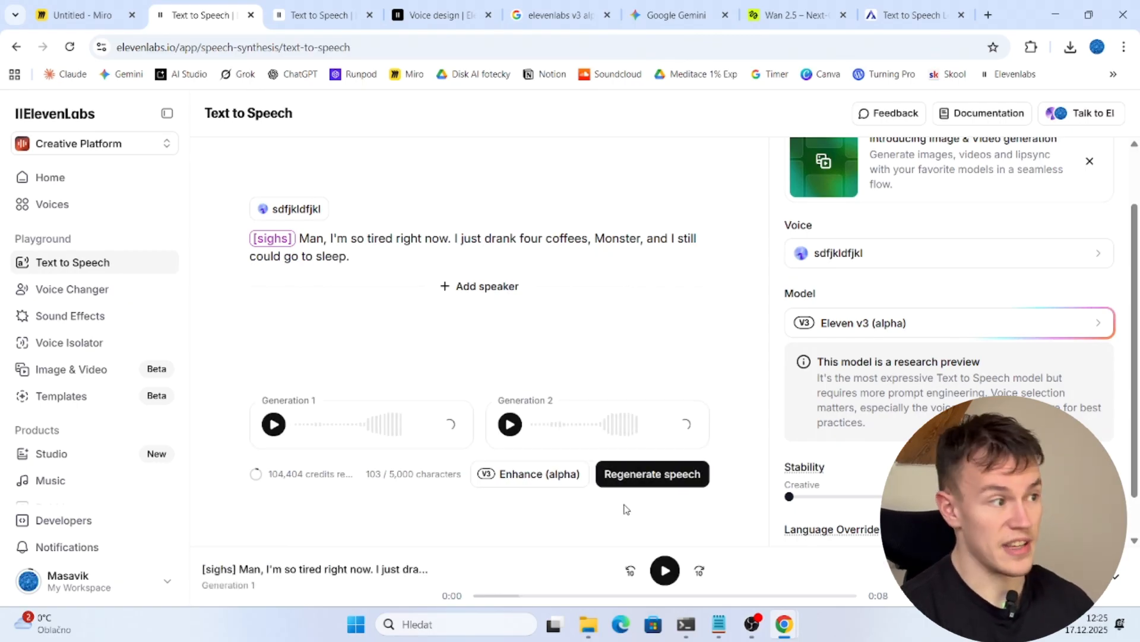
click(273, 424)
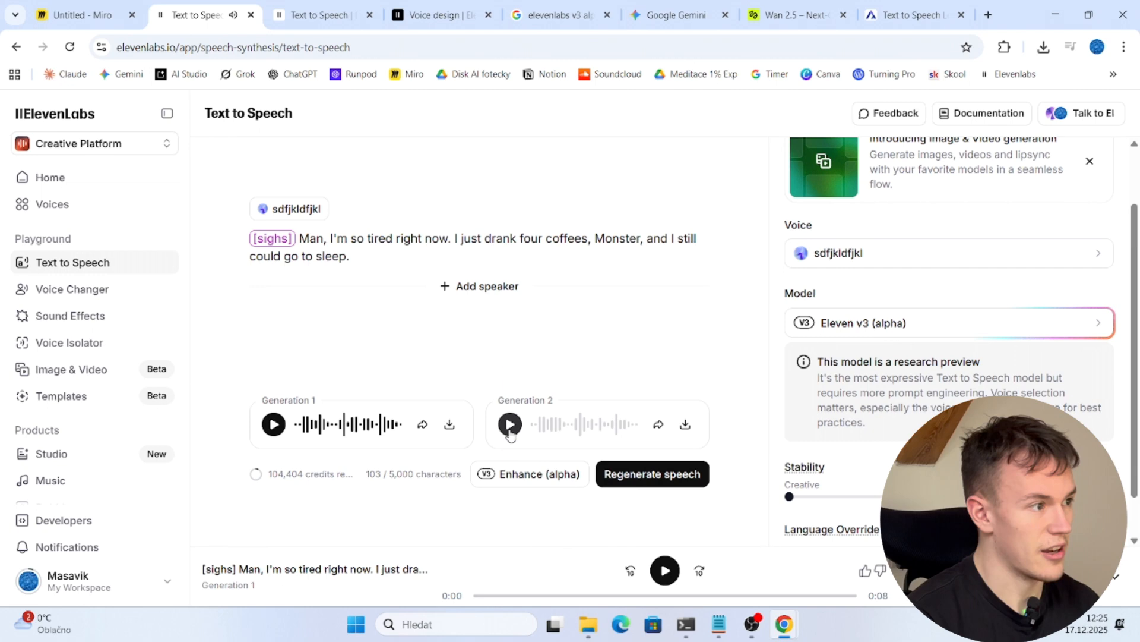
click(510, 424)
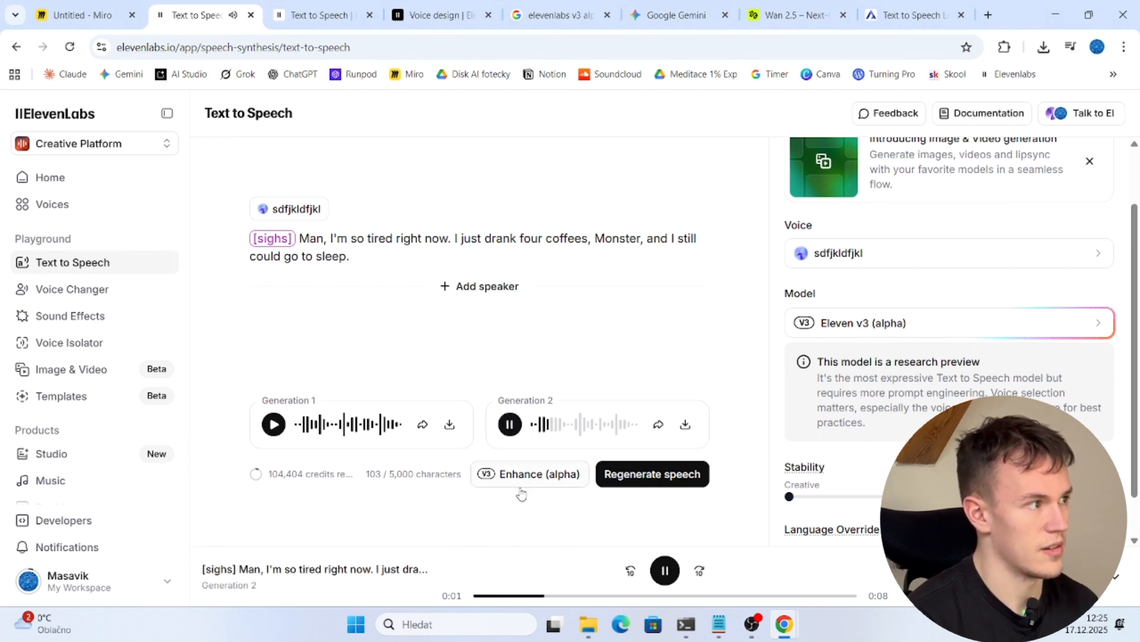